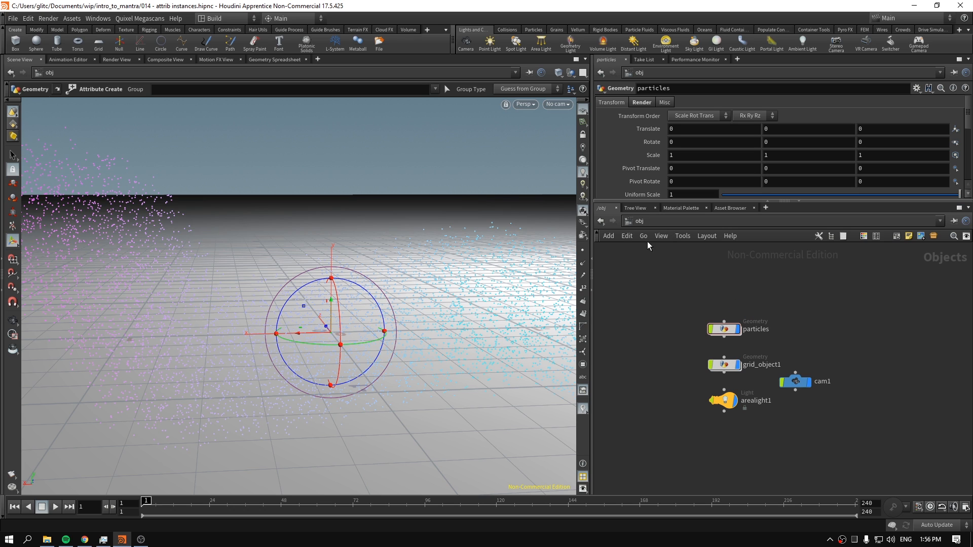
{"action": "mouse_move", "coordinate": [582, 252]}
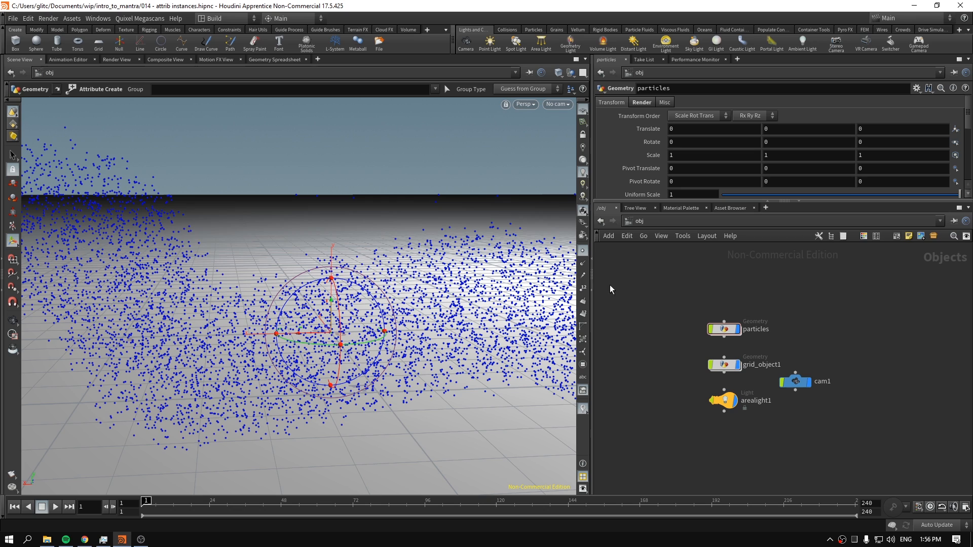
{"action": "mouse_move", "coordinate": [412, 330]}
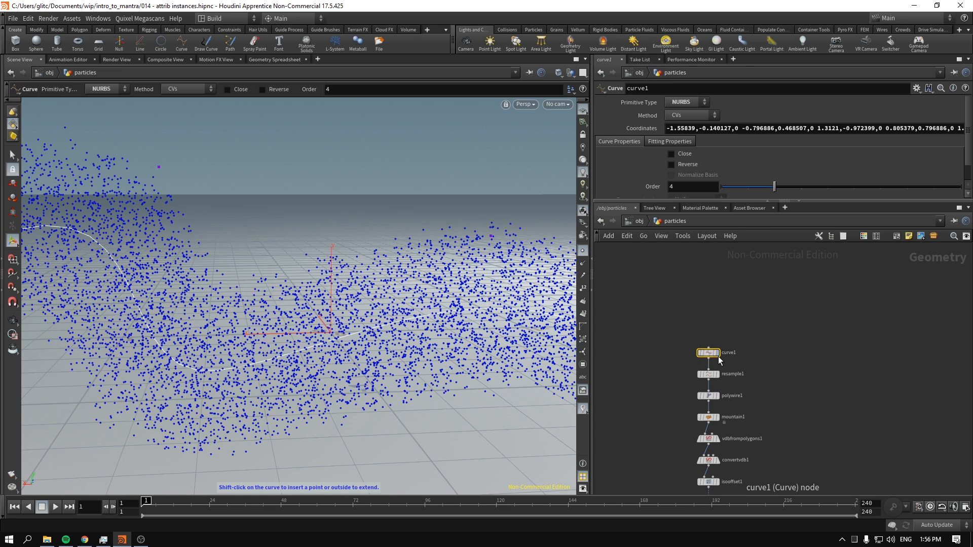
- Display curve1, polywire1 and mountain1 in turn to view the curve, tube and noise-displaced surface
{"action": "left_click", "coordinate": [709, 374]}
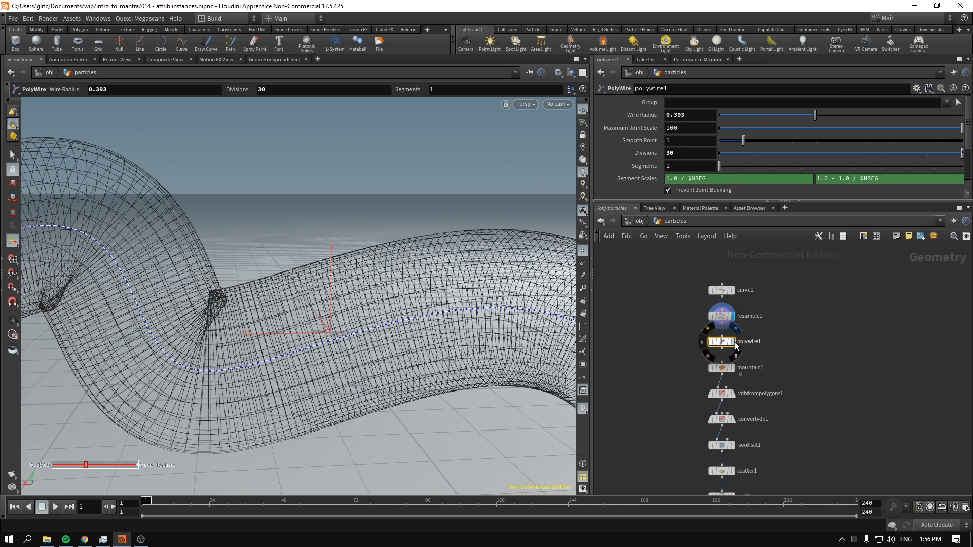
{"action": "left_click", "coordinate": [720, 367]}
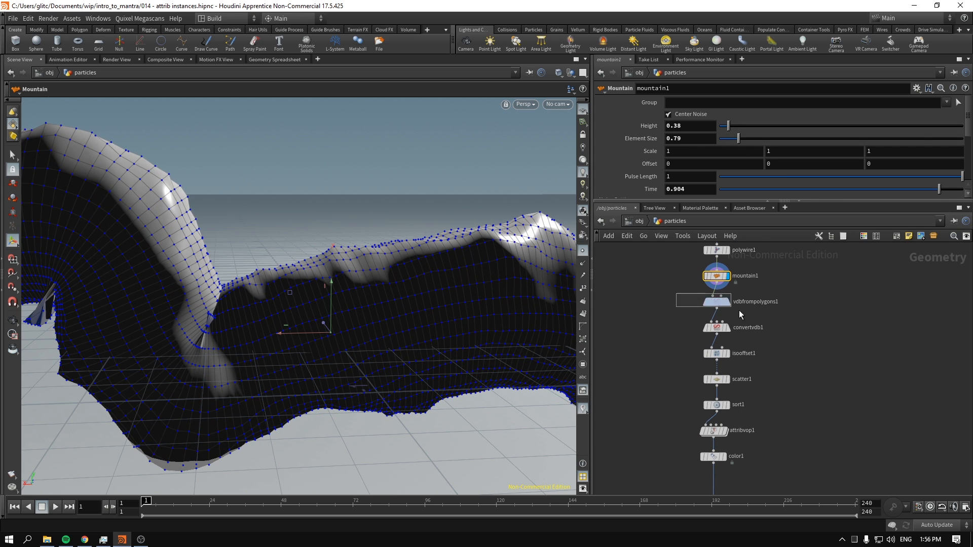
{"action": "left_click", "coordinate": [715, 327]}
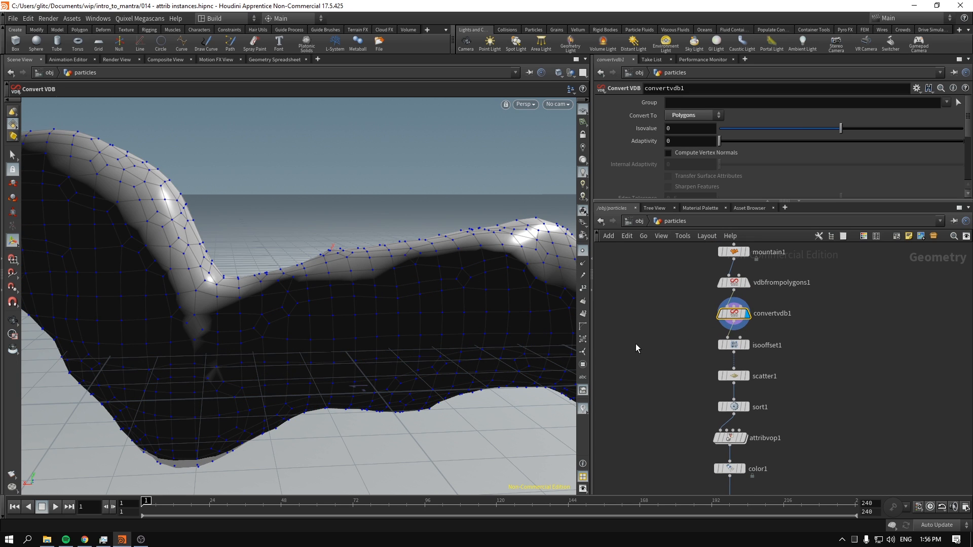
- Display convertvdb1, isooffset1 and scatter1 to view the VDB surface, fog volume and scattered points
{"action": "left_click", "coordinate": [734, 345]}
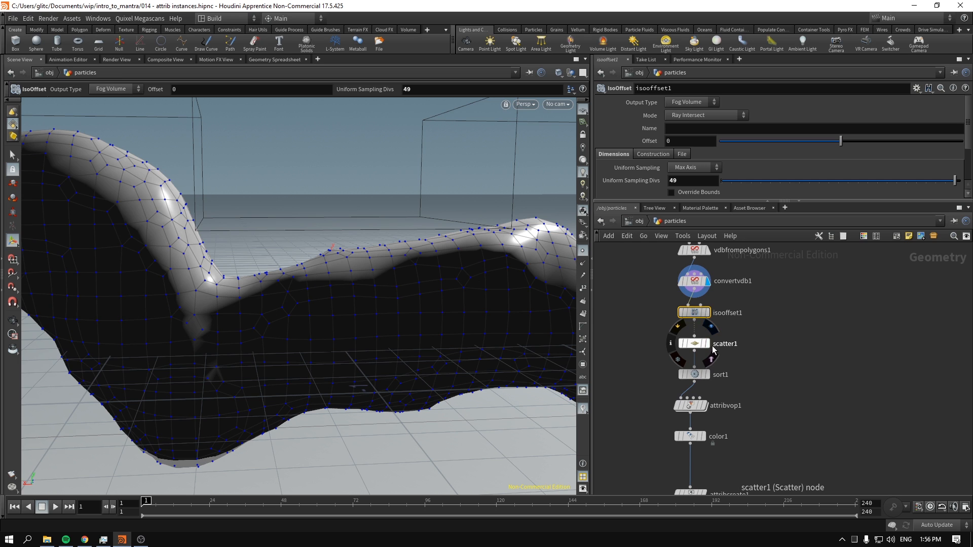
{"action": "left_click", "coordinate": [710, 343]}
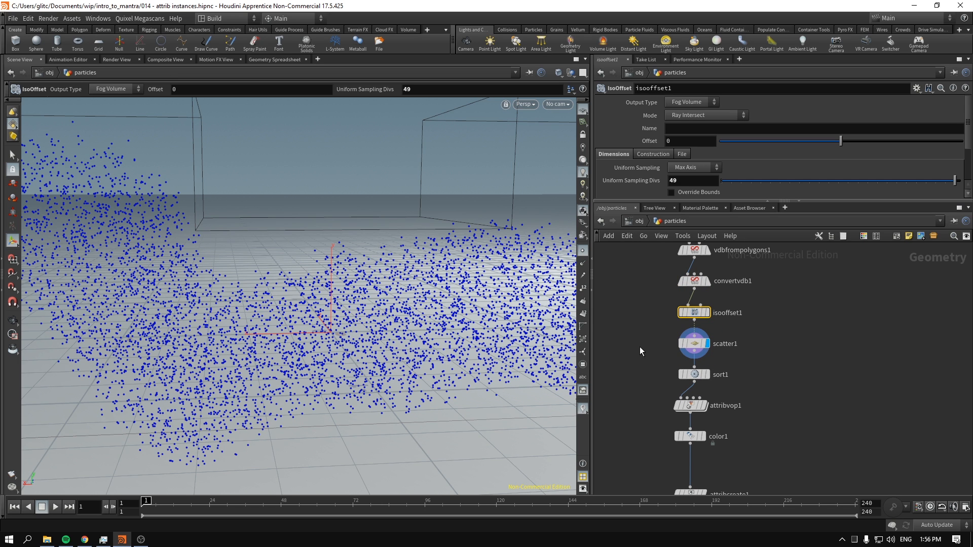
{"action": "left_click", "coordinate": [693, 374]}
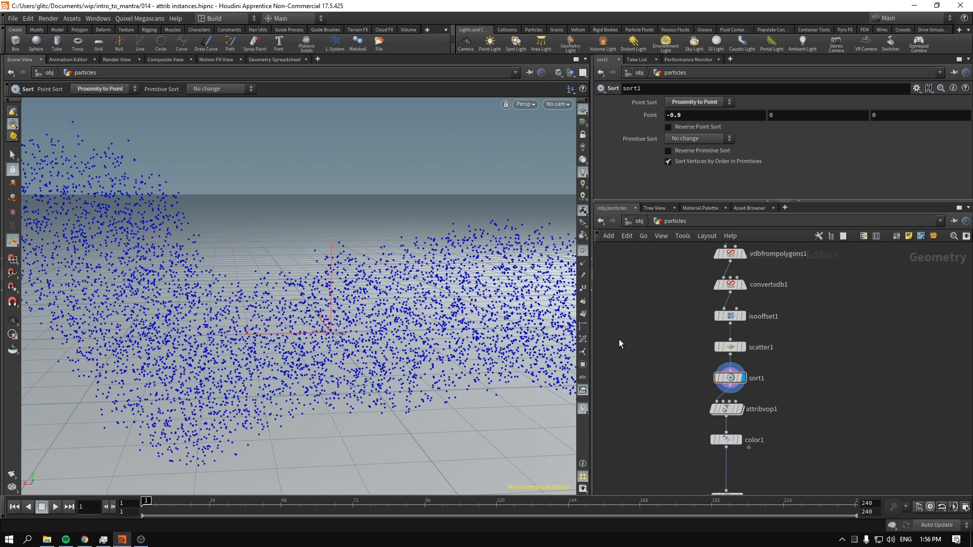
{"action": "mouse_move", "coordinate": [625, 124]}
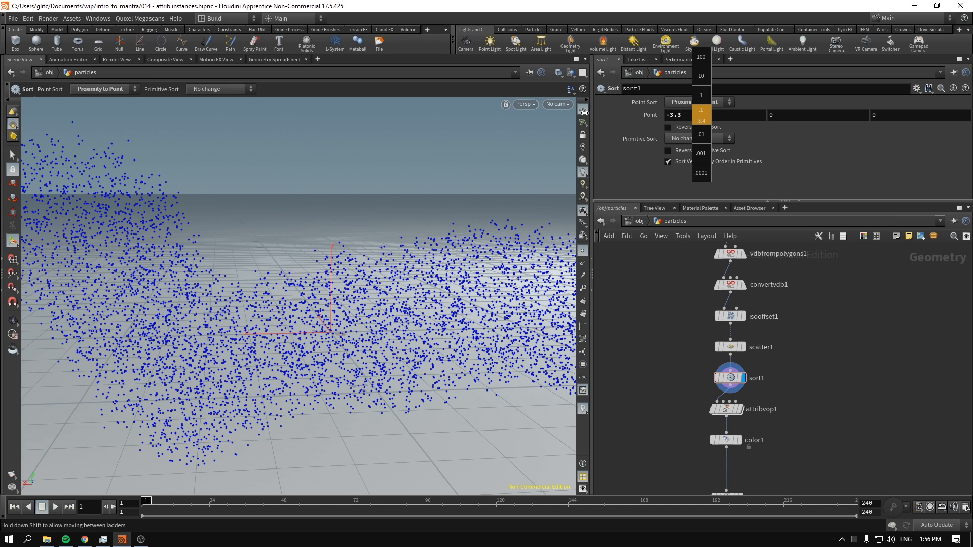
- Set sort1's proximity point X value from -0.9 to -3.3
{"action": "left_click", "coordinate": [735, 361]}
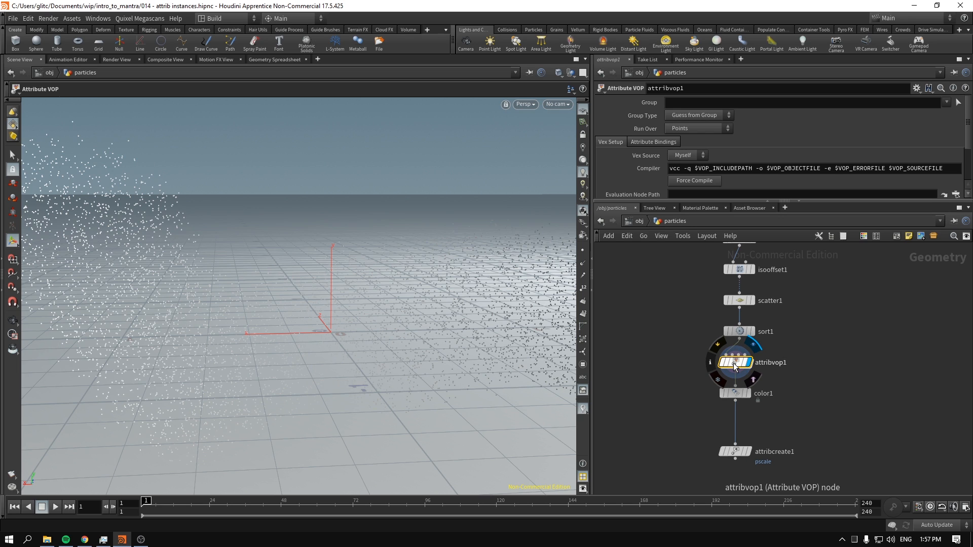
- Dive into attribvop1 and inspect divide1 dividing point number by point count into parm_ro
{"action": "double_click", "coordinate": [734, 363]}
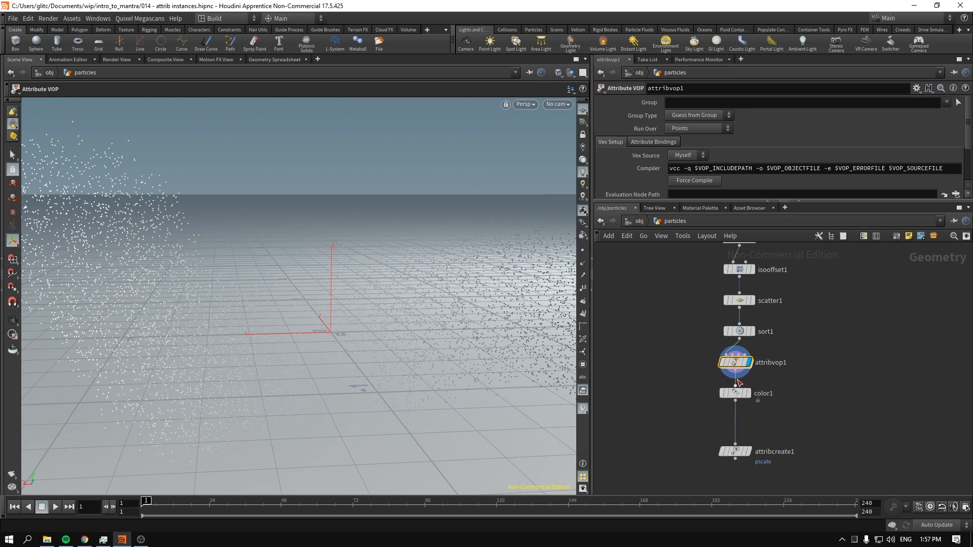
{"action": "double_click", "coordinate": [736, 362]}
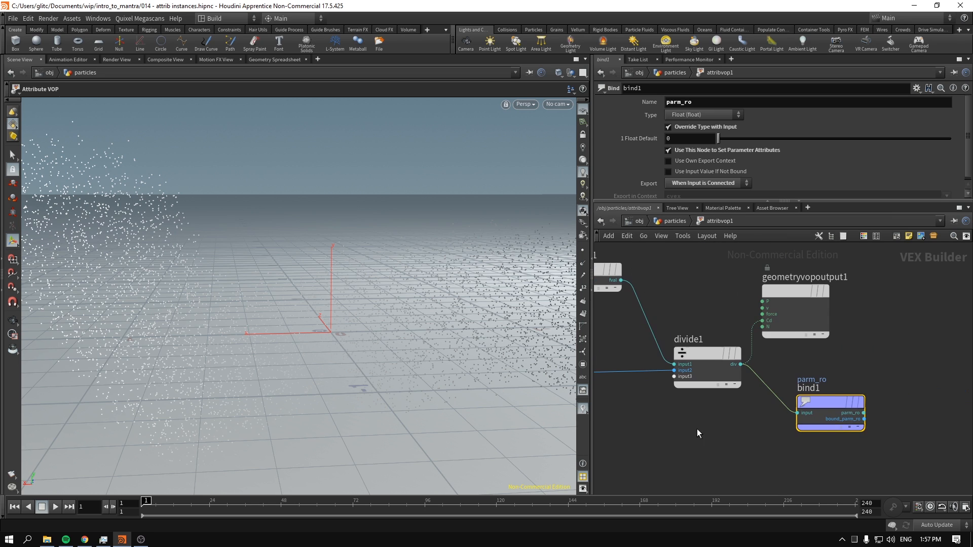
{"action": "left_click", "coordinate": [707, 352]}
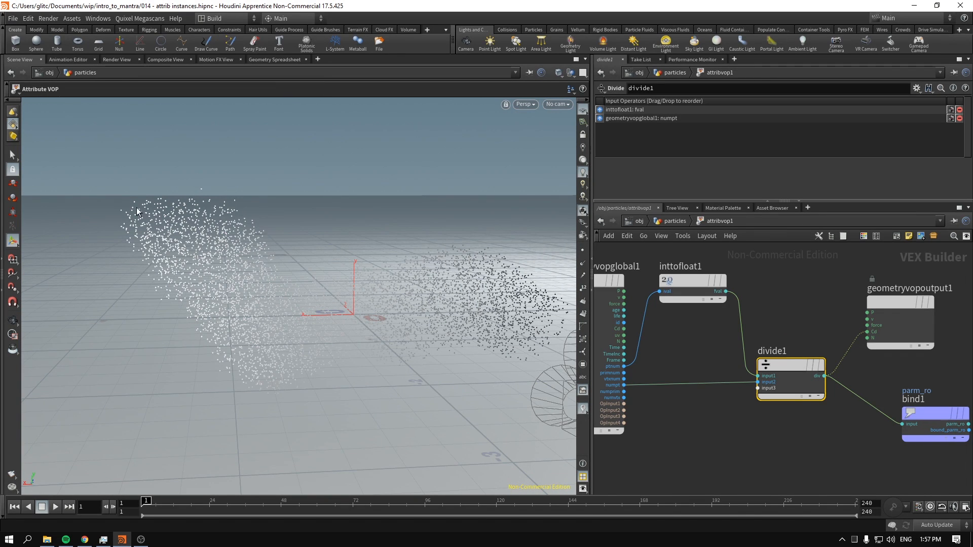
{"action": "mouse_move", "coordinate": [141, 222]}
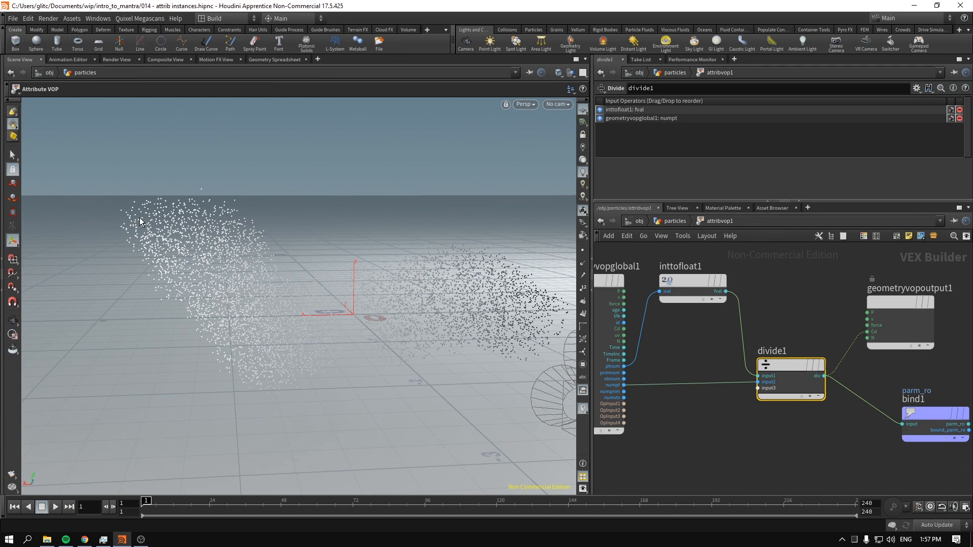
{"action": "mouse_move", "coordinate": [122, 213]}
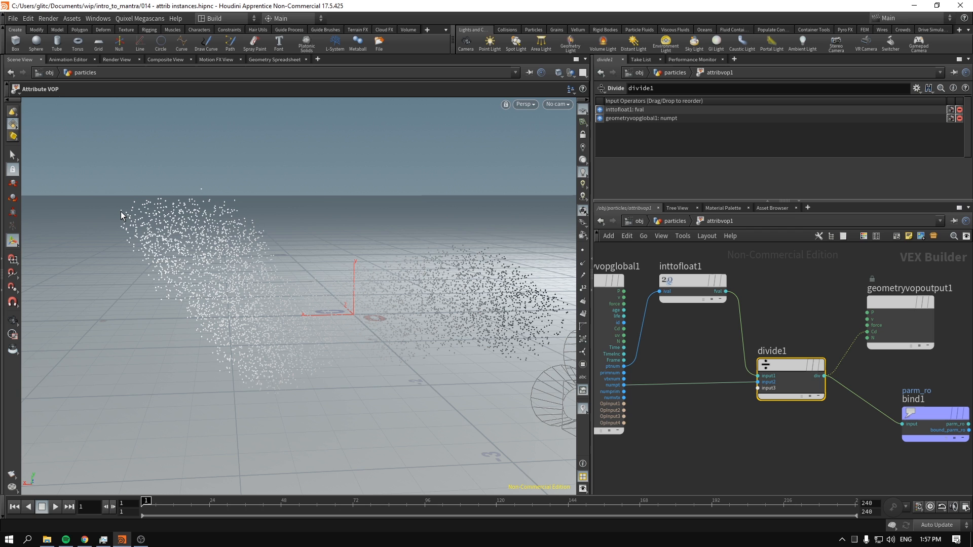
{"action": "mouse_move", "coordinate": [351, 340]}
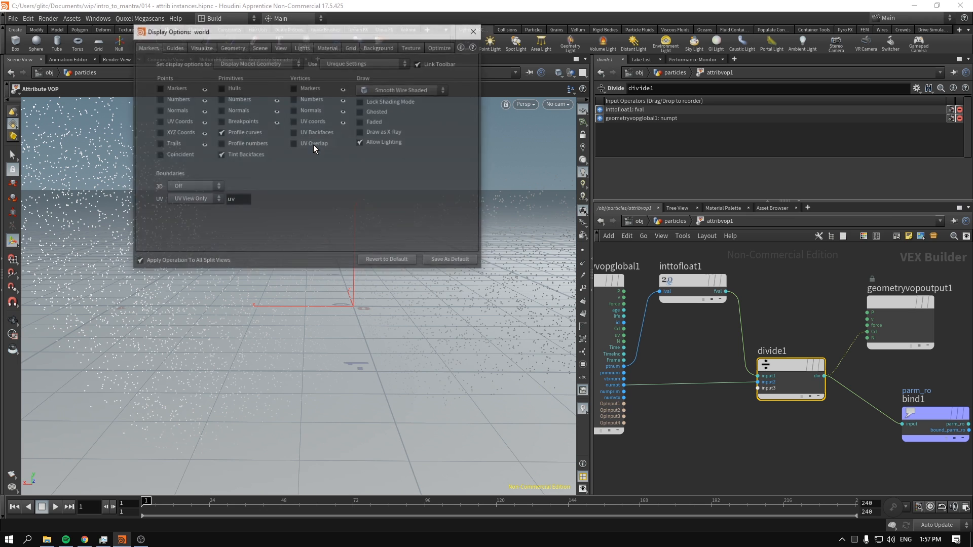
- Set the viewport background Color Scheme to Dark in the display settings
{"action": "left_click", "coordinate": [379, 47]}
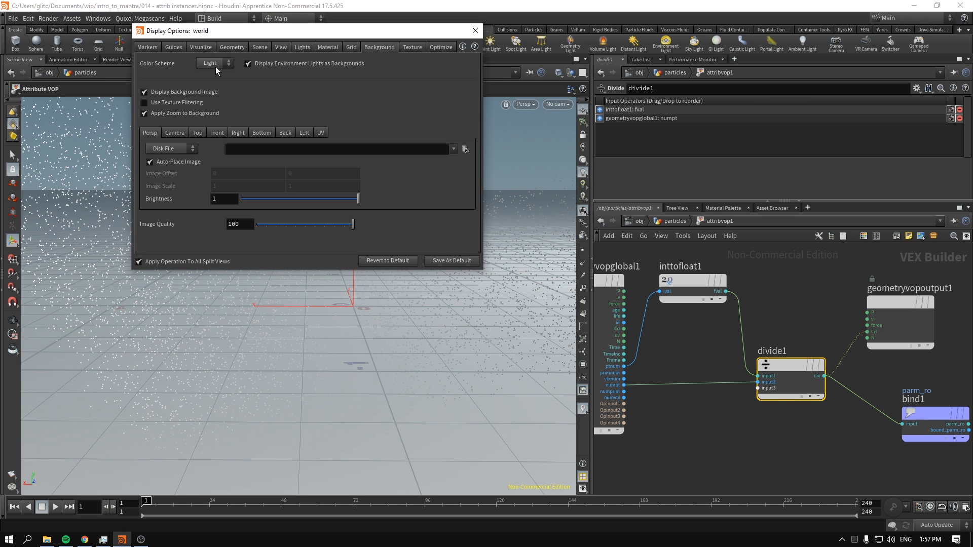
{"action": "left_click", "coordinate": [213, 62]}
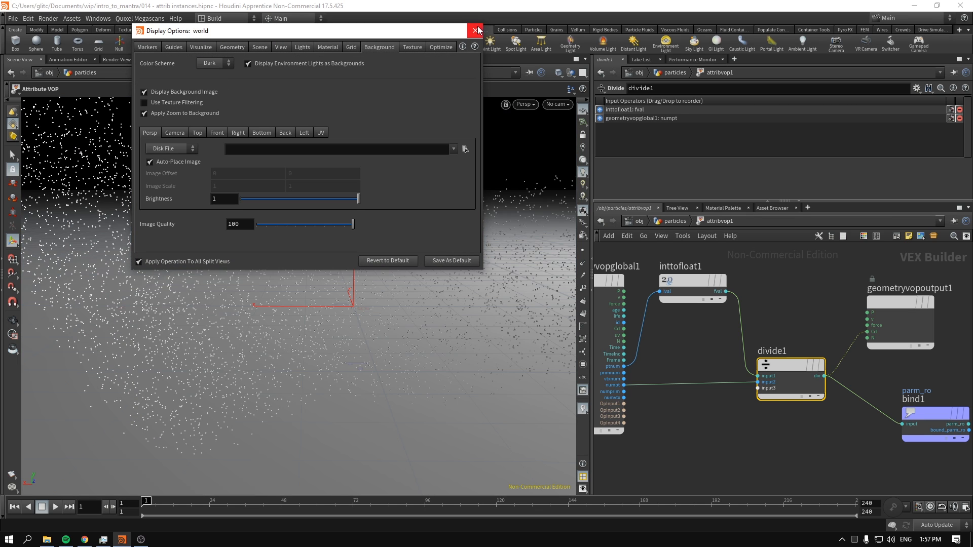
{"action": "left_click", "coordinate": [476, 31]}
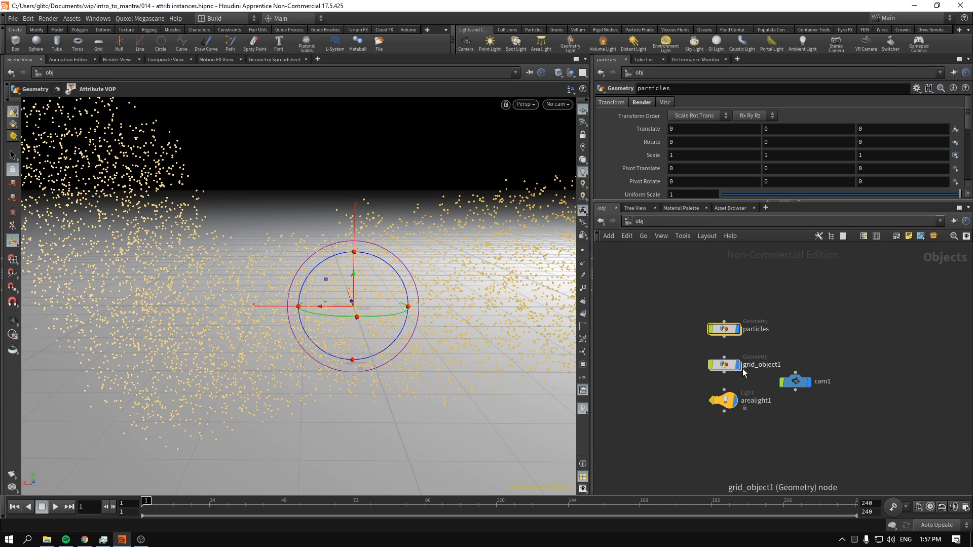
- Enter the particles network to view the white particle cloud through cam1
{"action": "double_click", "coordinate": [723, 329]}
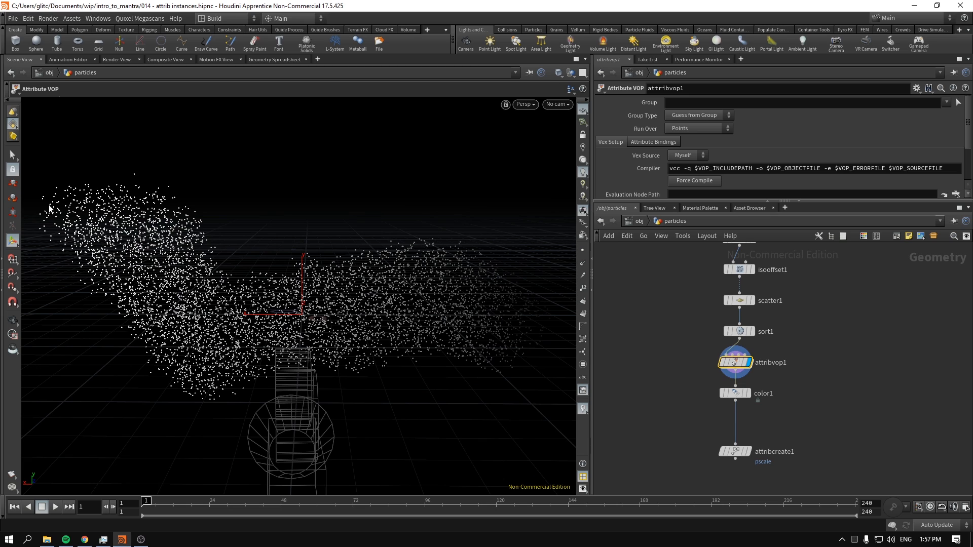
{"action": "mouse_move", "coordinate": [47, 228]}
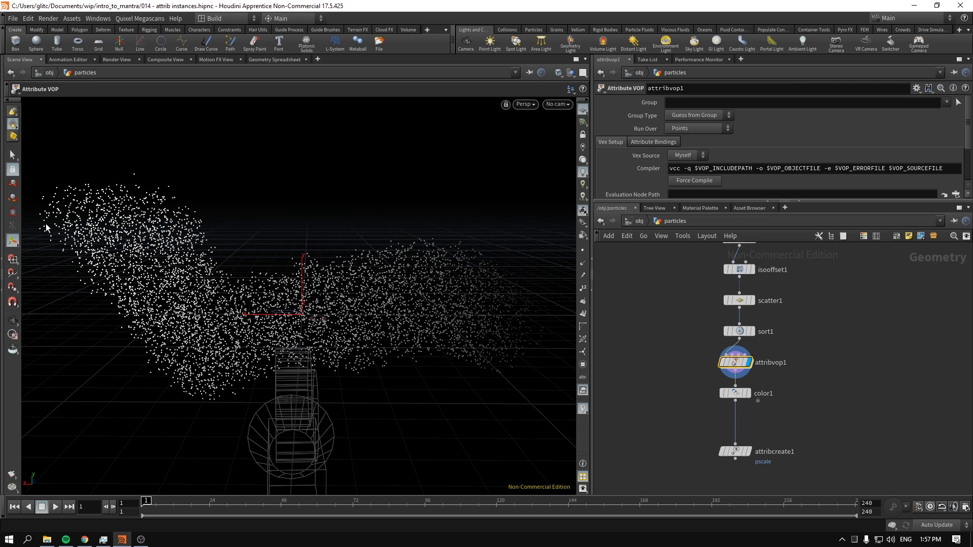
{"action": "mouse_move", "coordinate": [552, 334]}
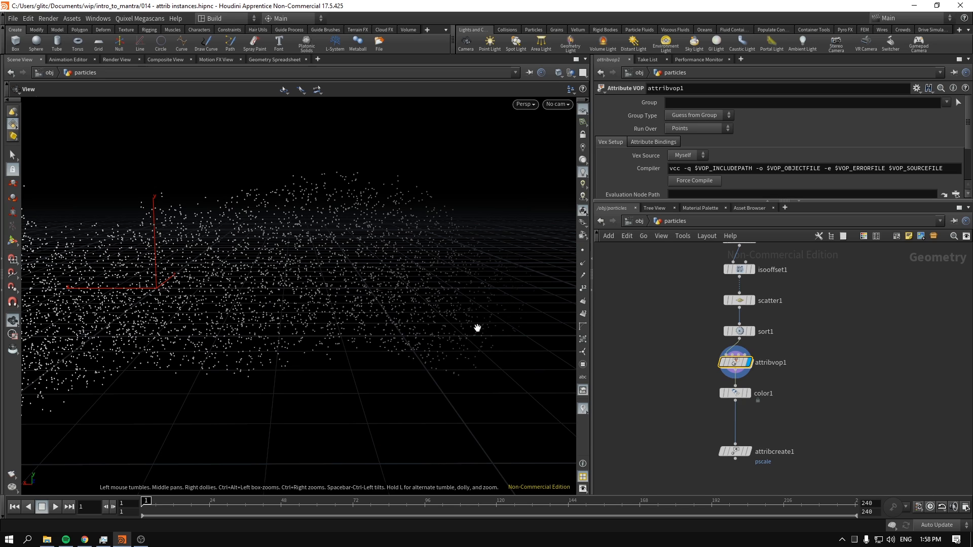
{"action": "mouse_move", "coordinate": [421, 287]}
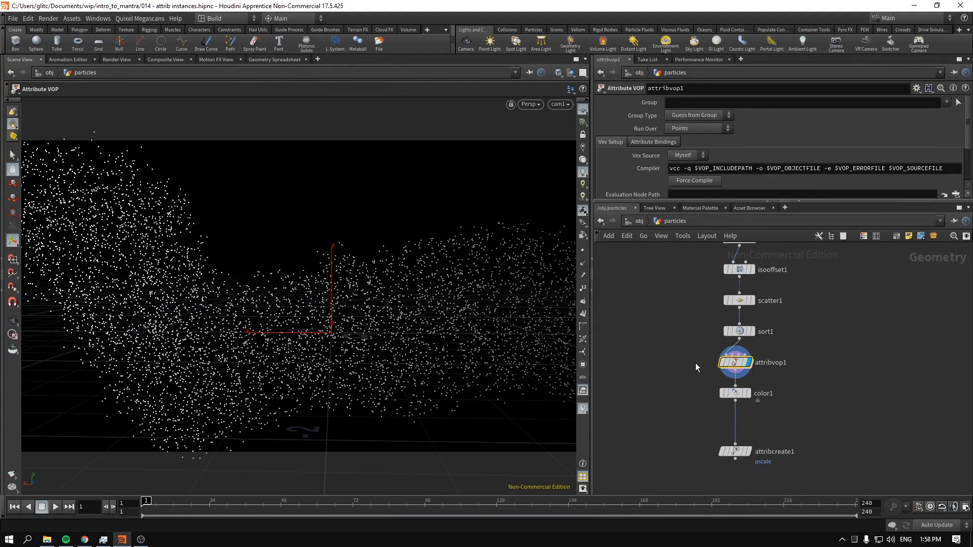
- Inside attribvop1, wire divide1's output into the bind1 parm_ro export
{"action": "double_click", "coordinate": [735, 362]}
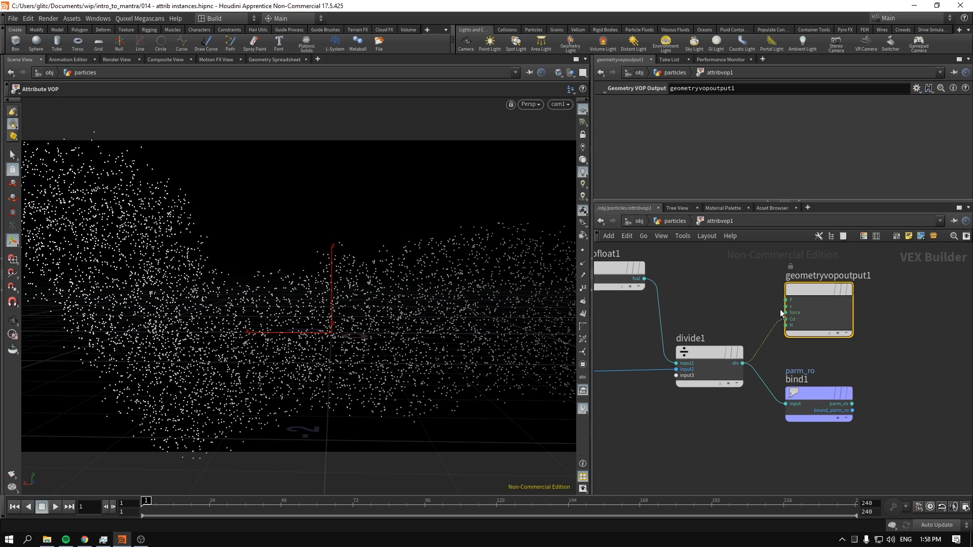
{"action": "mouse_move", "coordinate": [790, 319]}
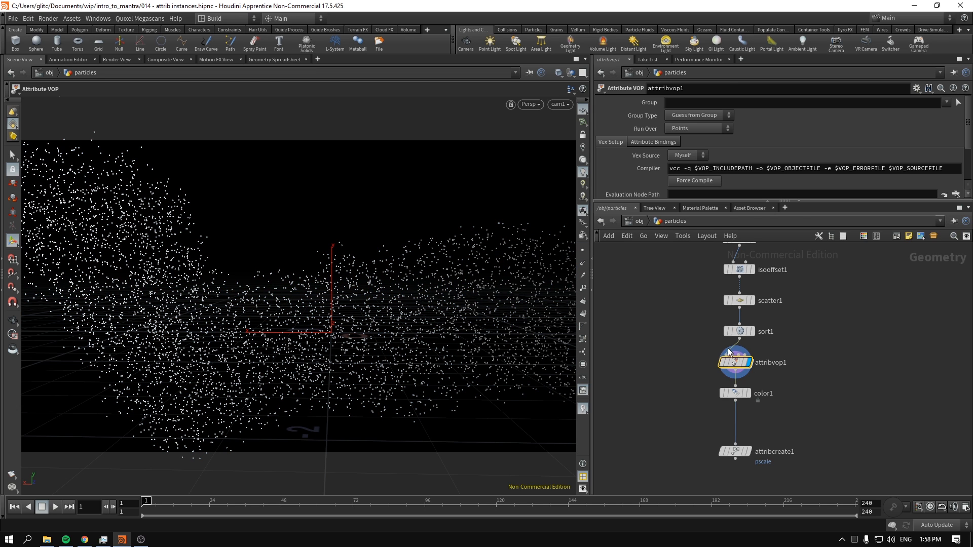
{"action": "double_click", "coordinate": [735, 362]}
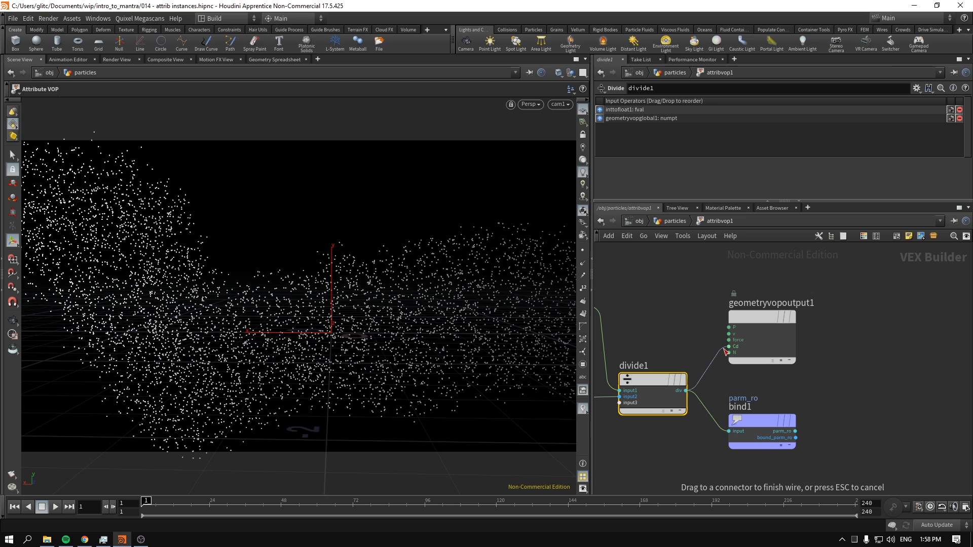
{"action": "mouse_move", "coordinate": [731, 340]}
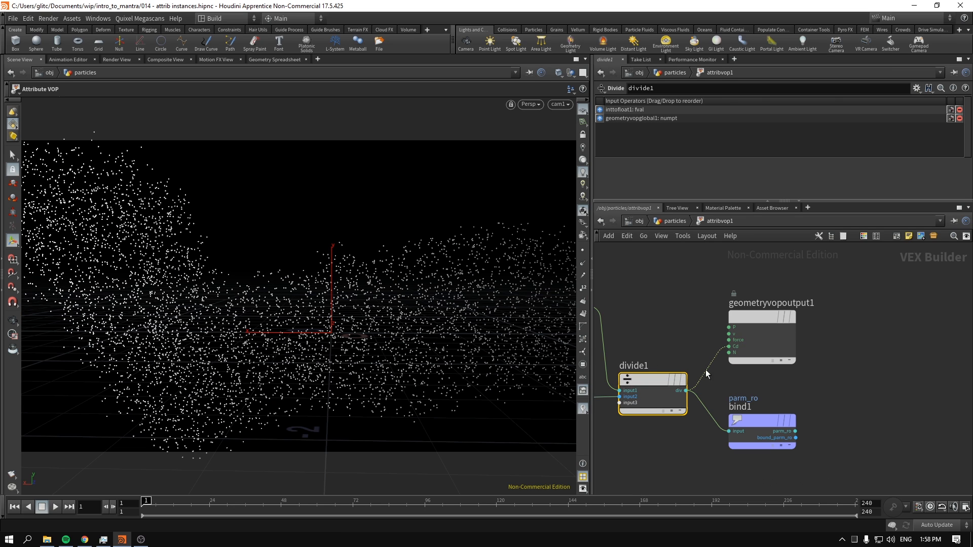
{"action": "left_click", "coordinate": [761, 431]}
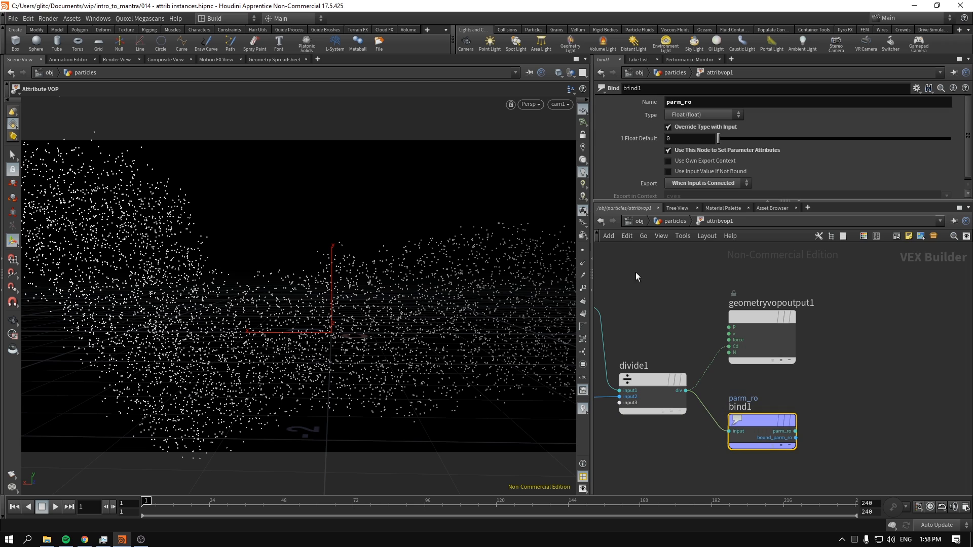
{"action": "mouse_move", "coordinate": [645, 157]}
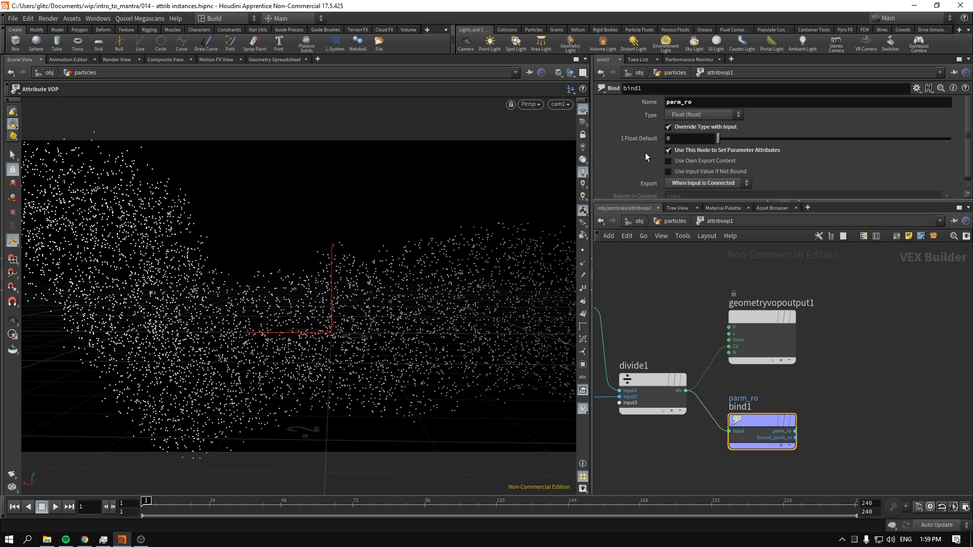
- Return to the particles SOP network where color1 ramps the points
{"action": "left_click", "coordinate": [700, 102]}
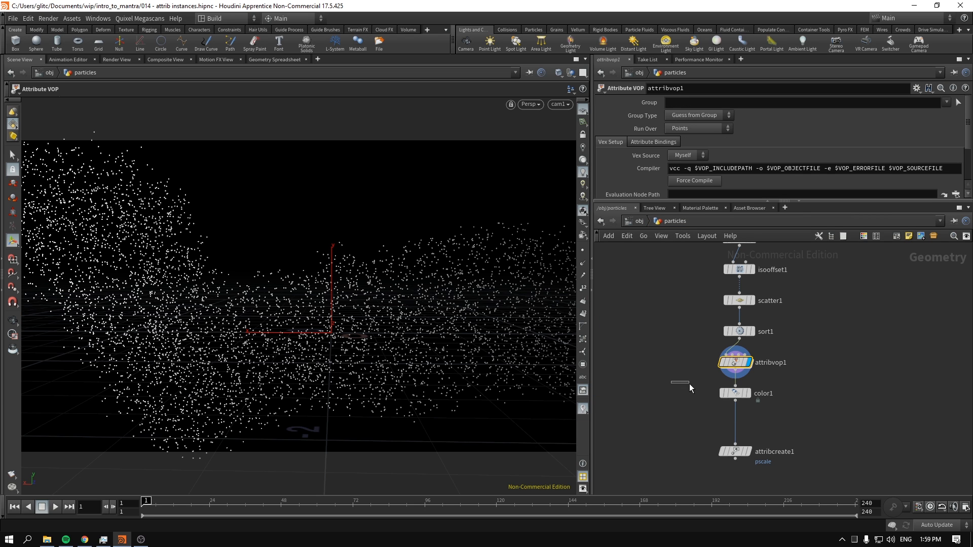
{"action": "left_click", "coordinate": [735, 393]}
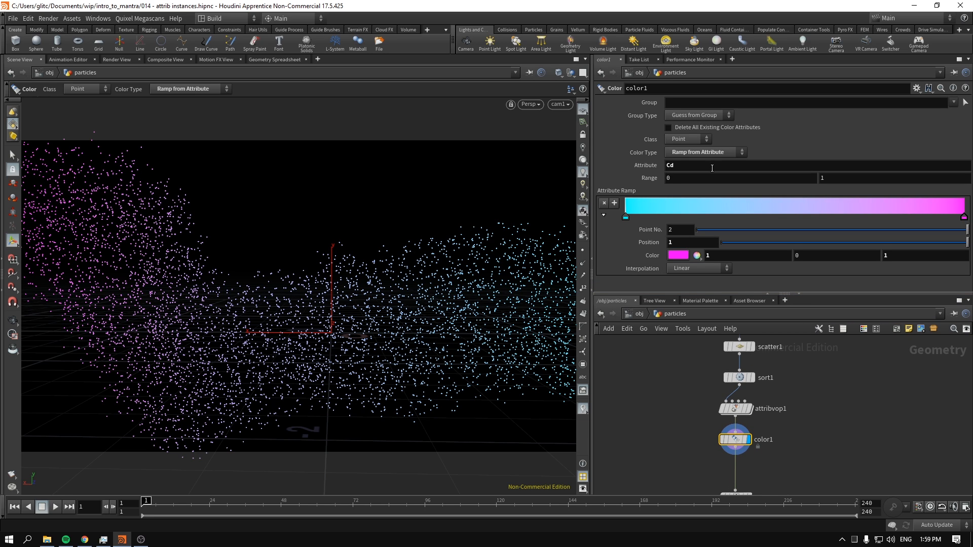
- Compare attribvop1's white points with color1's purple-to-cyan ramp and keep color1 displayed
{"action": "left_click", "coordinate": [734, 408]}
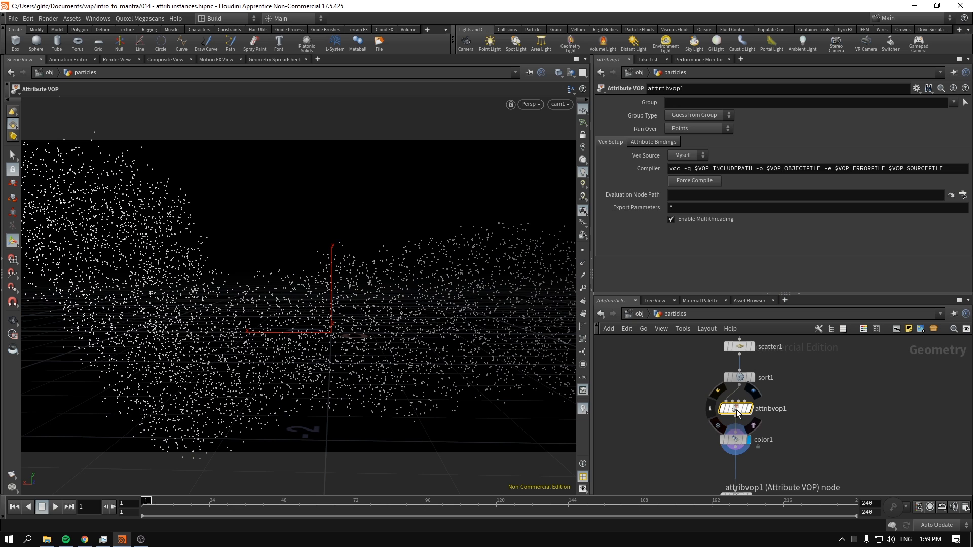
{"action": "left_click", "coordinate": [735, 439]}
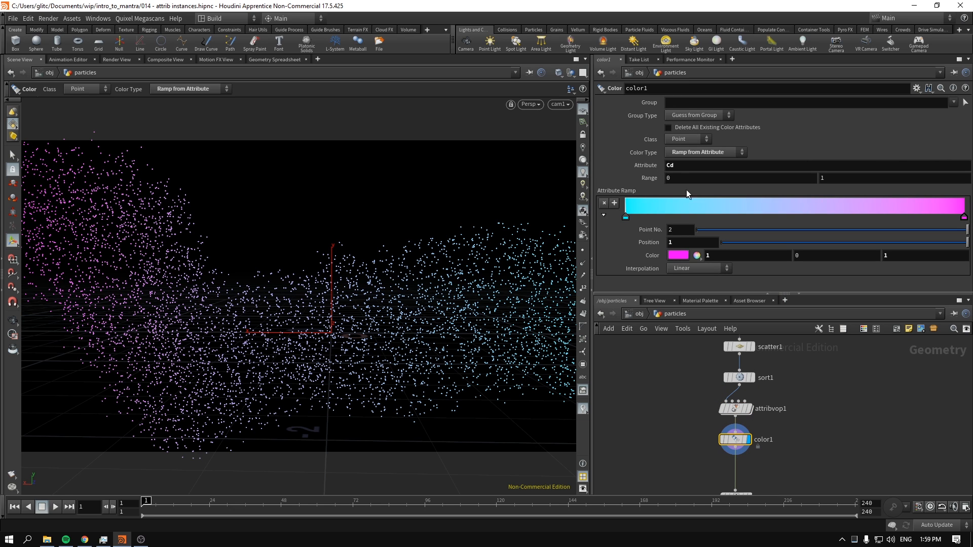
{"action": "mouse_move", "coordinate": [625, 217]}
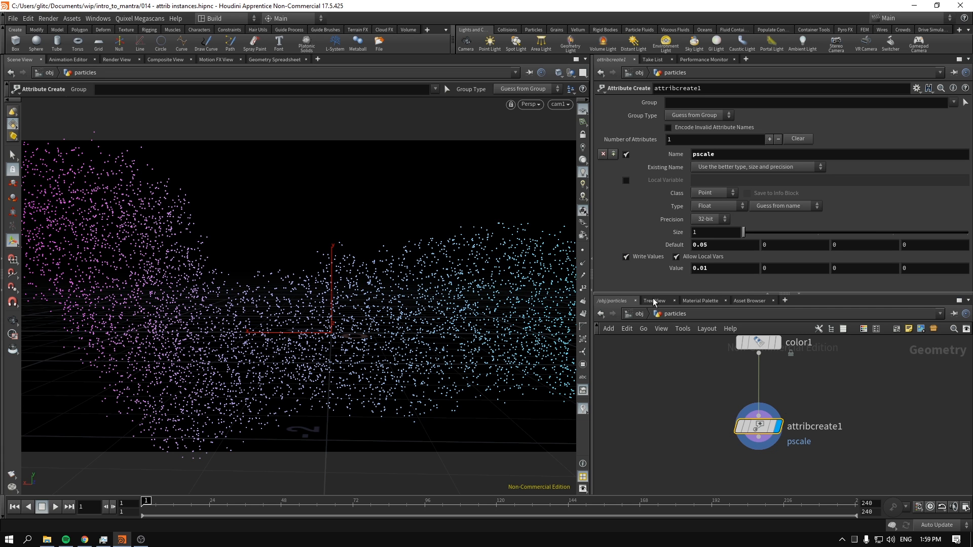
- Start the Mantra IPR render in Render View showing the purple-to-cyan sphere particles
{"action": "left_click", "coordinate": [116, 59]}
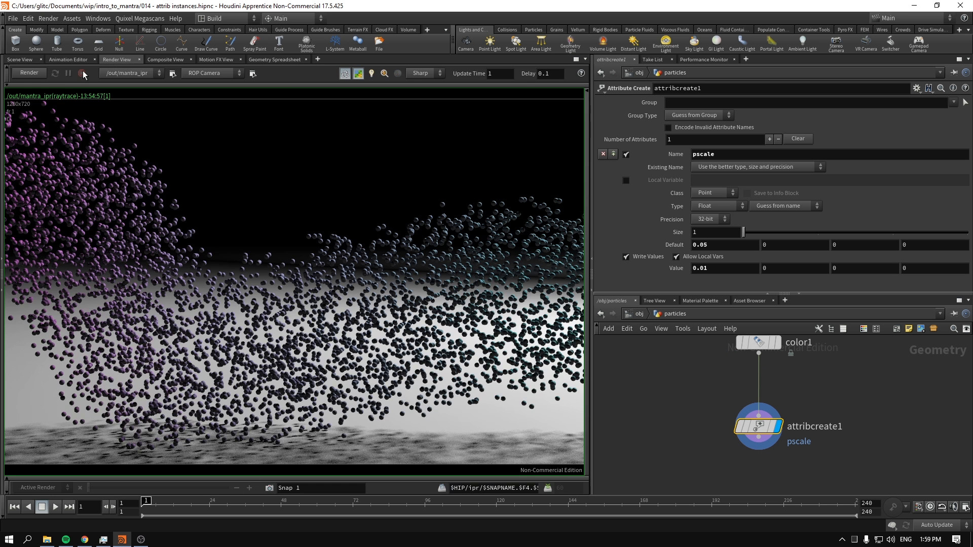
{"action": "left_click", "coordinate": [28, 73]}
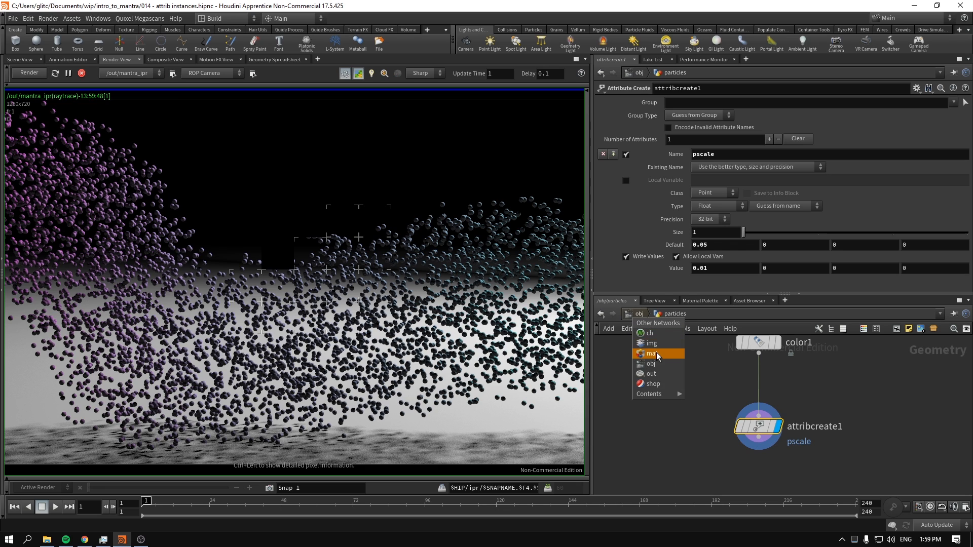
{"action": "left_click", "coordinate": [652, 352]}
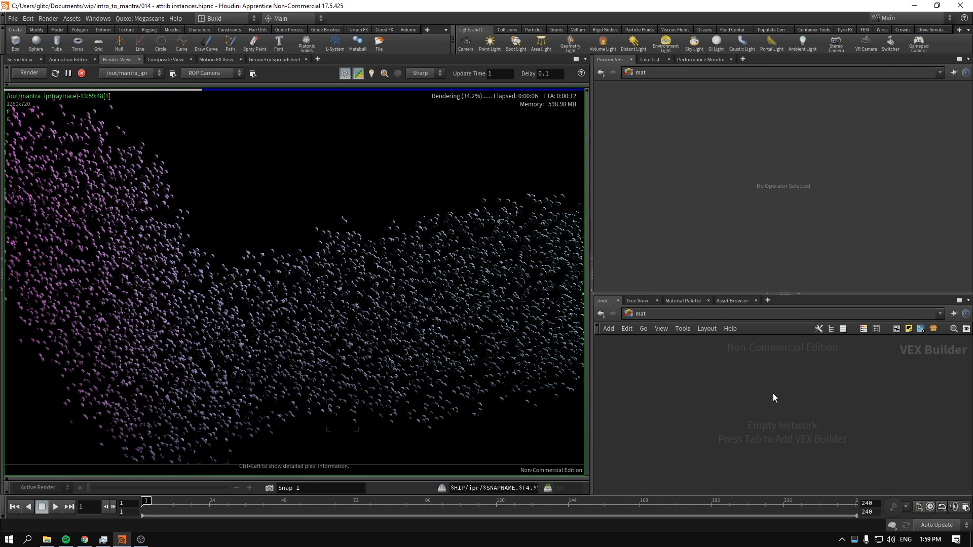
{"action": "left_click", "coordinate": [745, 390]}
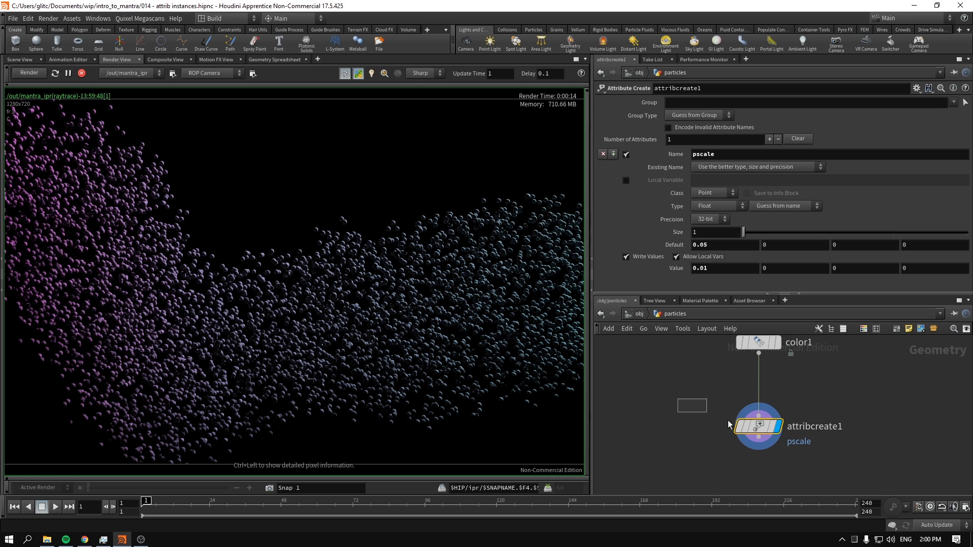
- Set attribcreate1's pscale value to 0.01
{"action": "triple_click", "coordinate": [724, 267]}
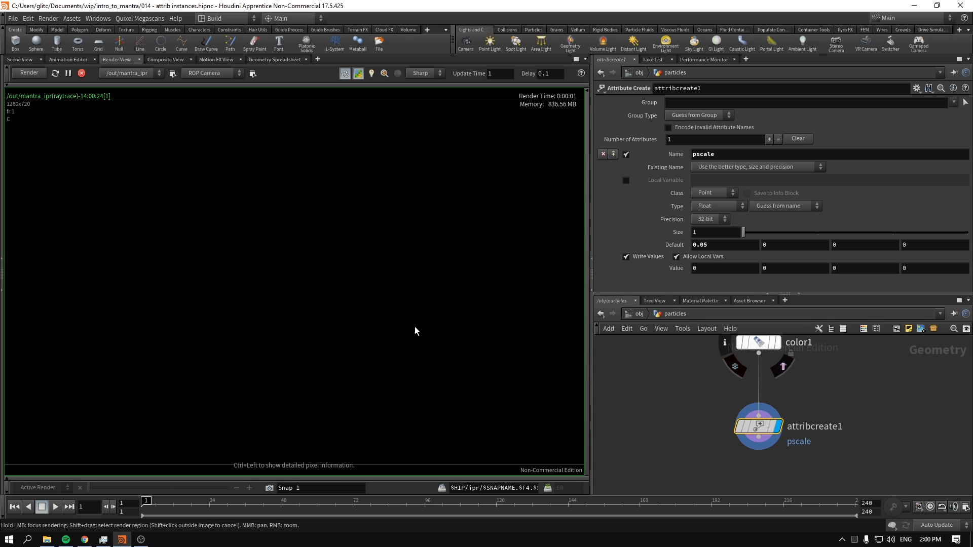
{"action": "type", "text": "0.01"}
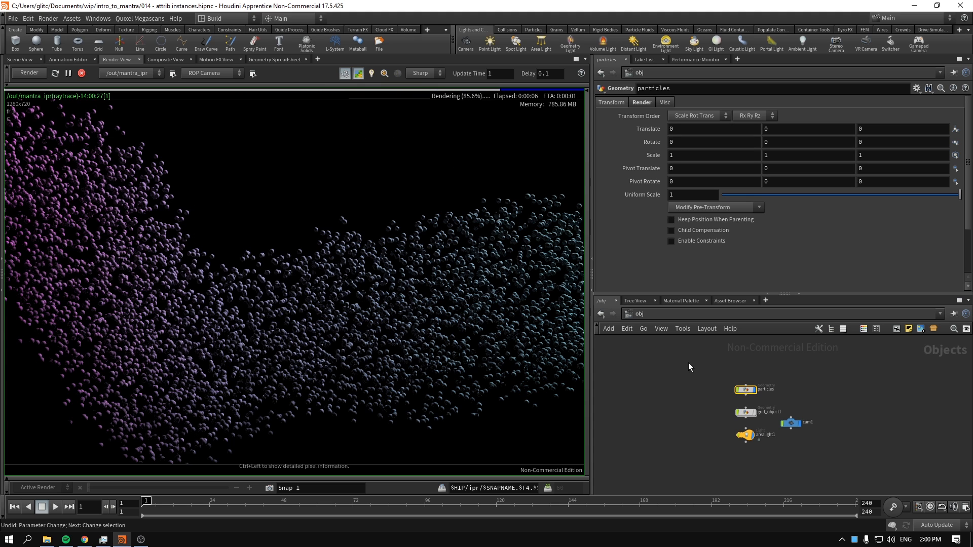
- On the particles Render Geometry settings, keep Render Points As Spheres and unconnected point rendering
{"action": "left_click", "coordinate": [641, 101]}
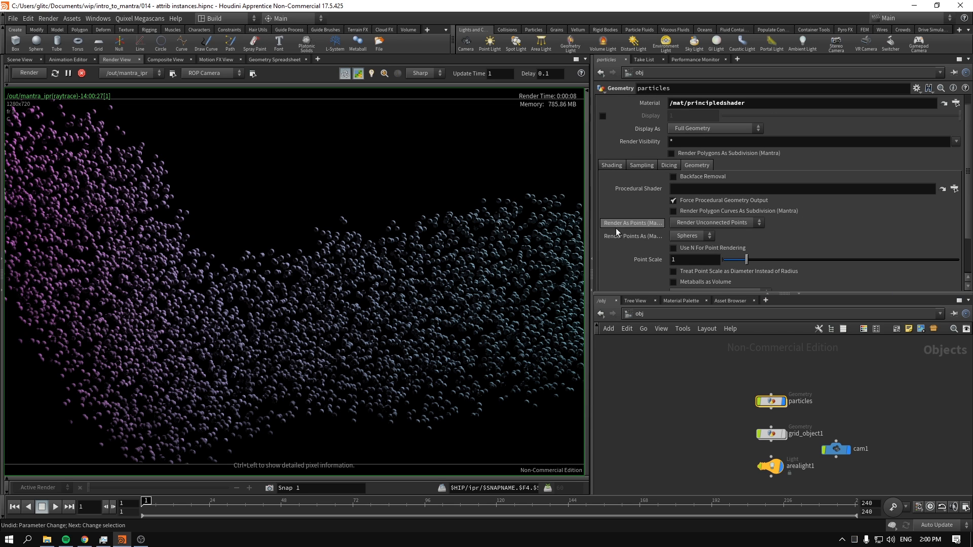
{"action": "left_click", "coordinate": [691, 236]}
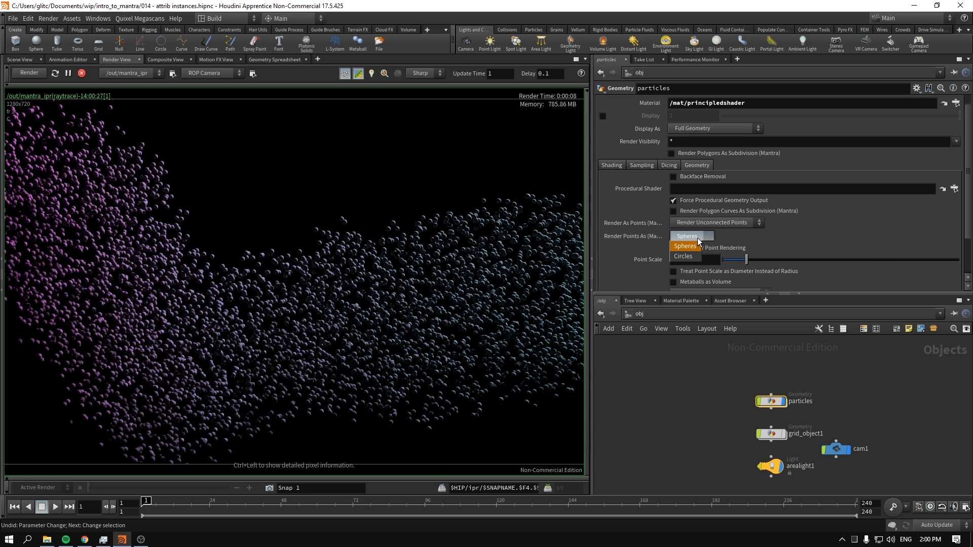
{"action": "left_click", "coordinate": [684, 245]}
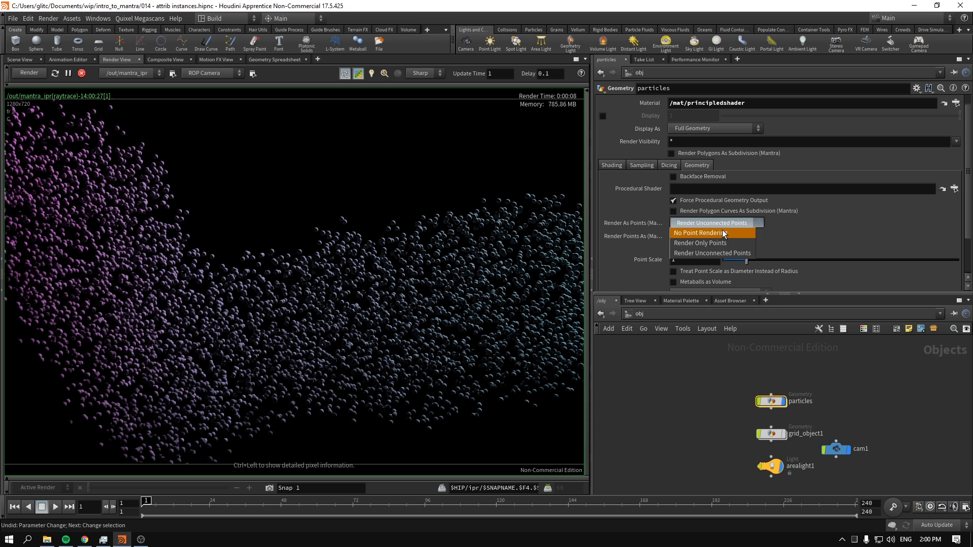
{"action": "left_click", "coordinate": [698, 233]}
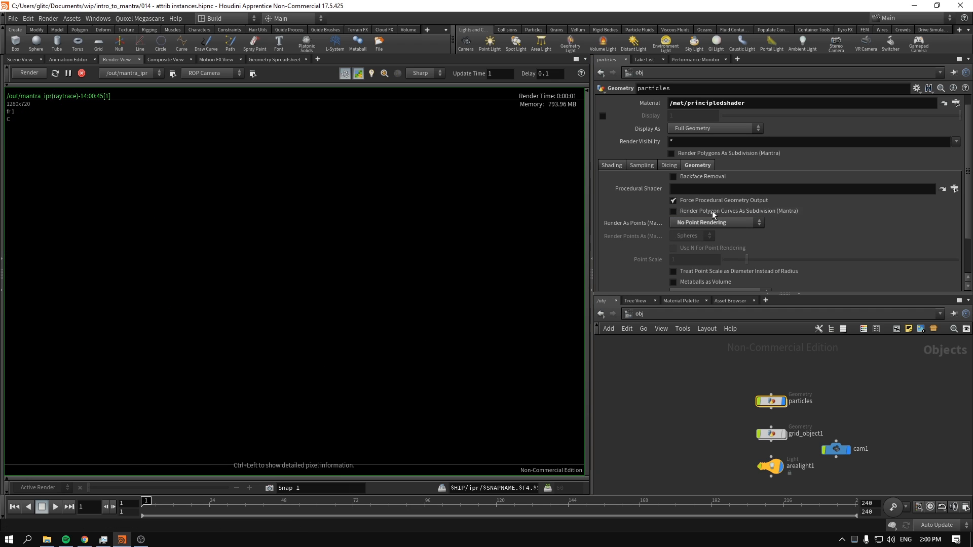
{"action": "left_click", "coordinate": [714, 222]}
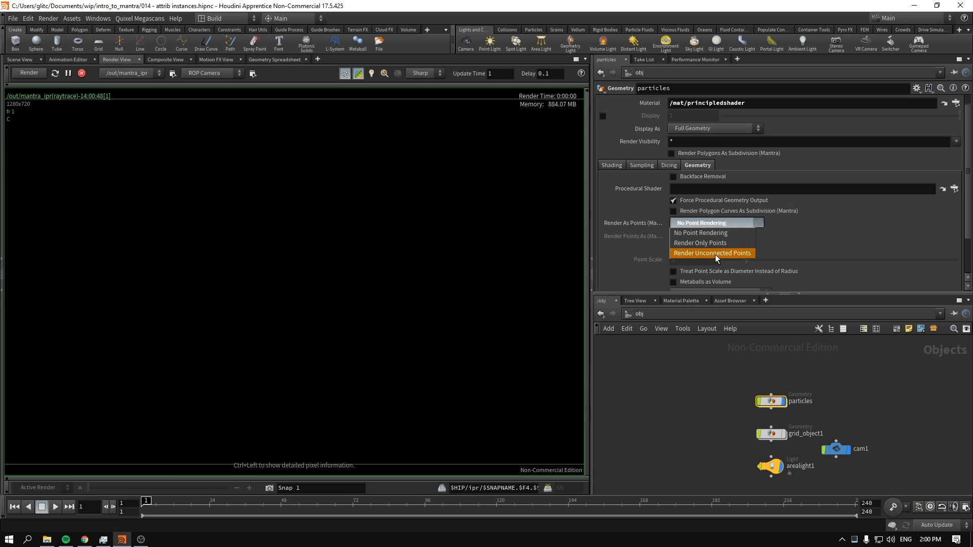
{"action": "left_click", "coordinate": [712, 253]}
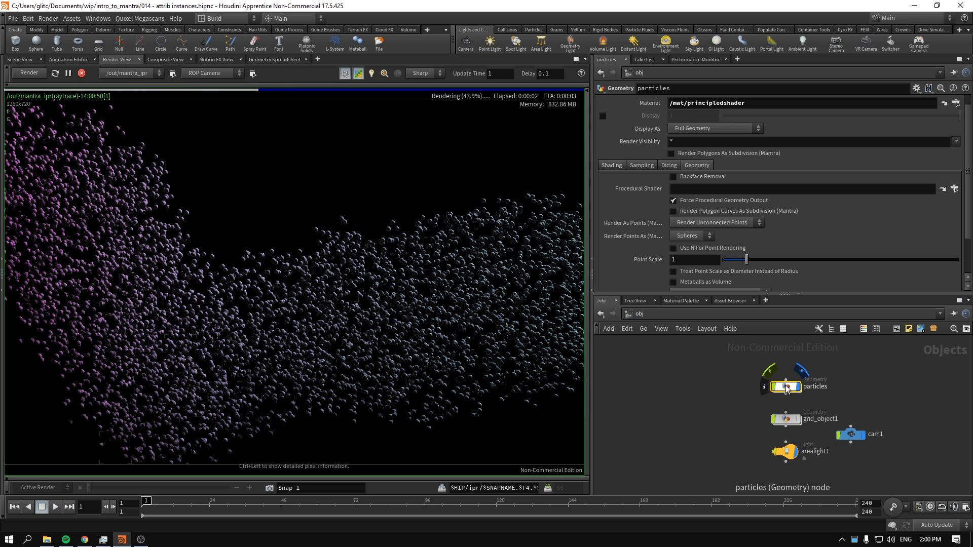
- Go back inside the particles geometry network to attribcreate1's pscale settings
{"action": "double_click", "coordinate": [792, 386]}
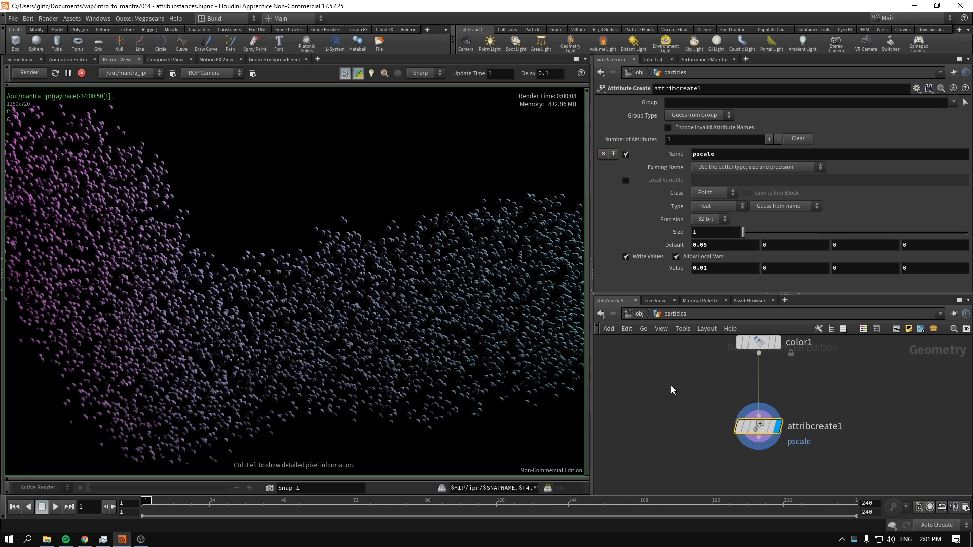
{"action": "mouse_move", "coordinate": [696, 405]}
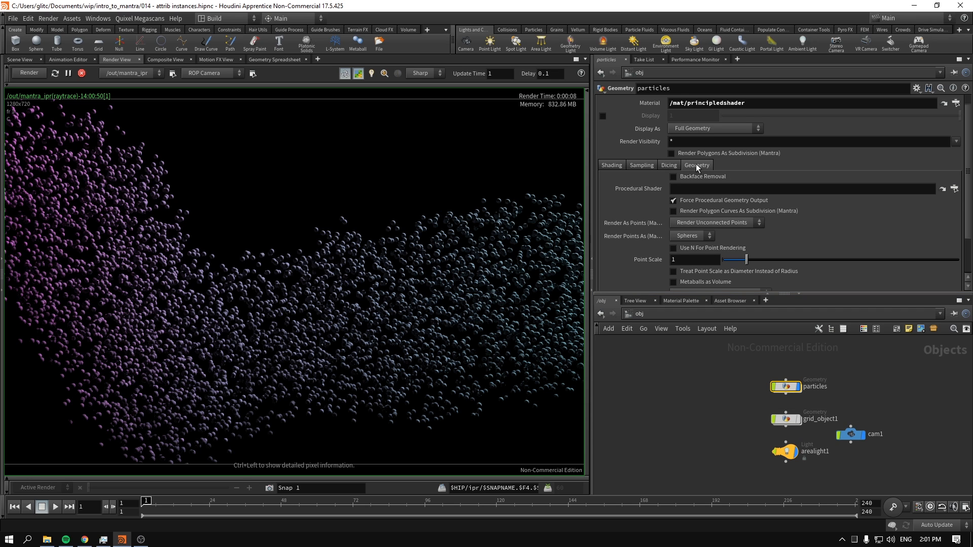
- Set the particles' pscale to 0.003 via the geometry render options so spheres render small
{"action": "left_click", "coordinate": [714, 222]}
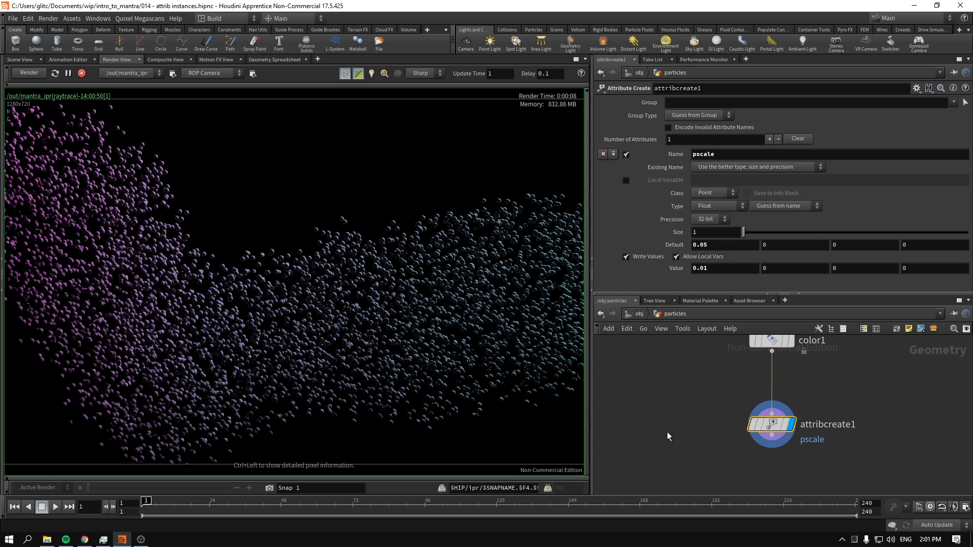
{"action": "left_click", "coordinate": [722, 268]}
{"action": "type", "text": "0.1"}
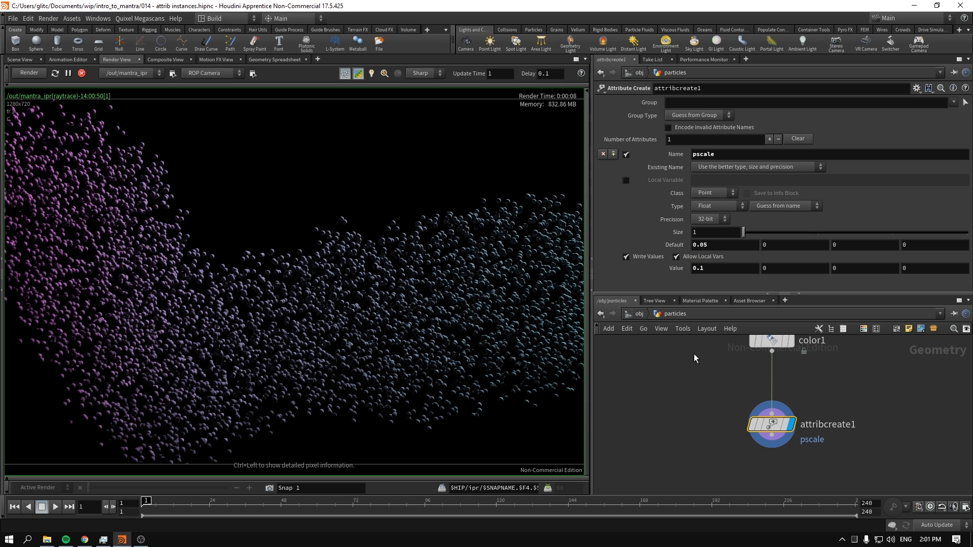
{"action": "left_click", "coordinate": [28, 73]}
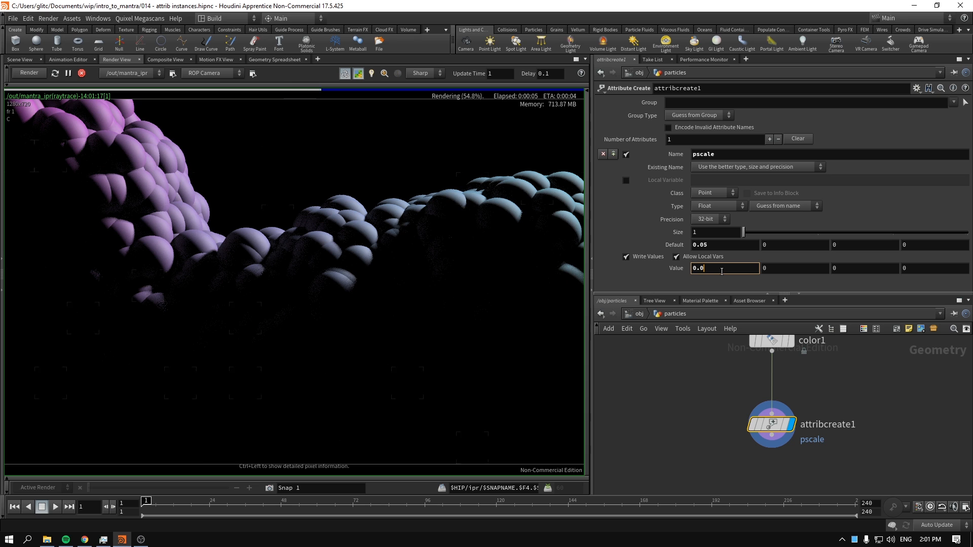
{"action": "type", "text": "0.003"}
{"action": "type", "text": "prin"}
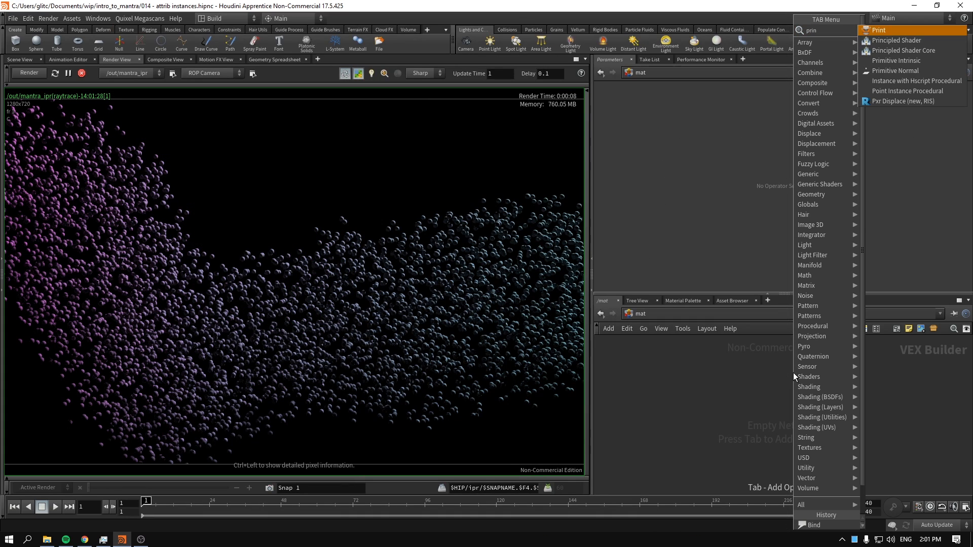
- Create principledshader1 in the /mat network from the Tab menu
{"action": "left_click", "coordinate": [895, 39]}
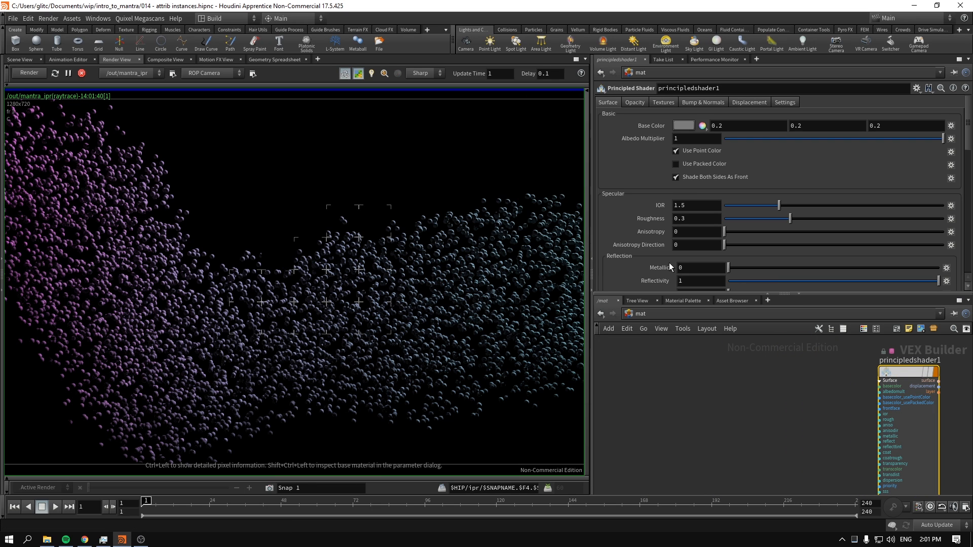
{"action": "mouse_move", "coordinate": [485, 294]}
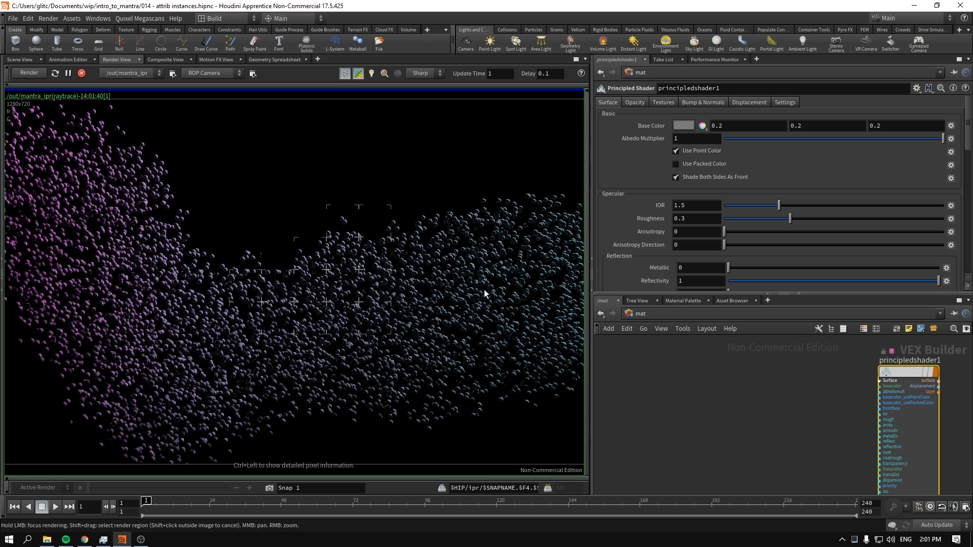
{"action": "mouse_move", "coordinate": [485, 289]}
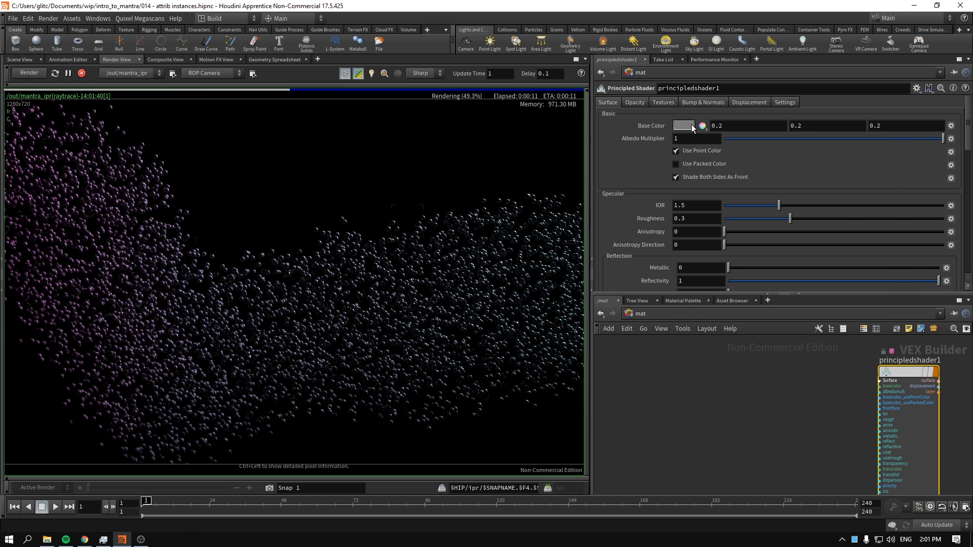
- Set the Principled Shader's Base Color to white (1, 1, 1) in the Color Editor
{"action": "left_click", "coordinate": [684, 126]}
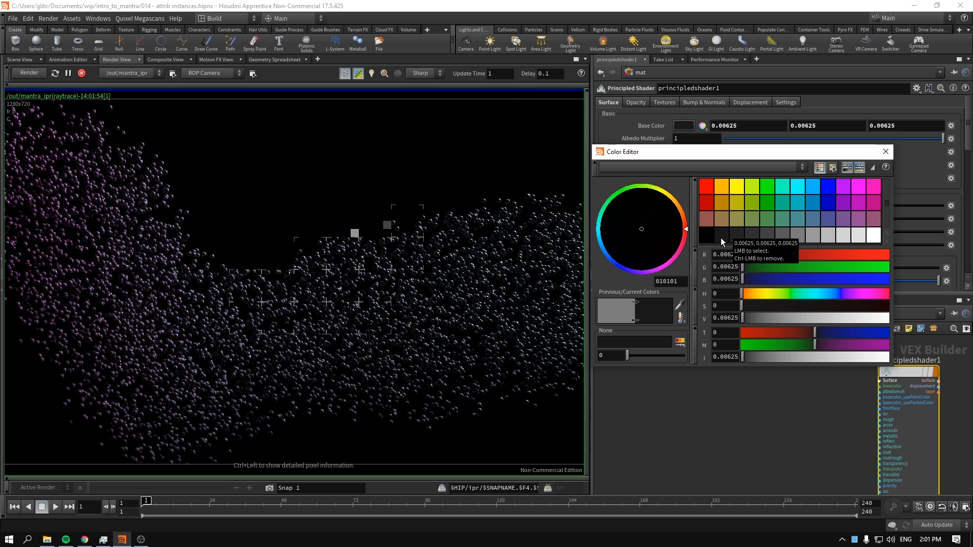
{"action": "left_click", "coordinate": [29, 73]}
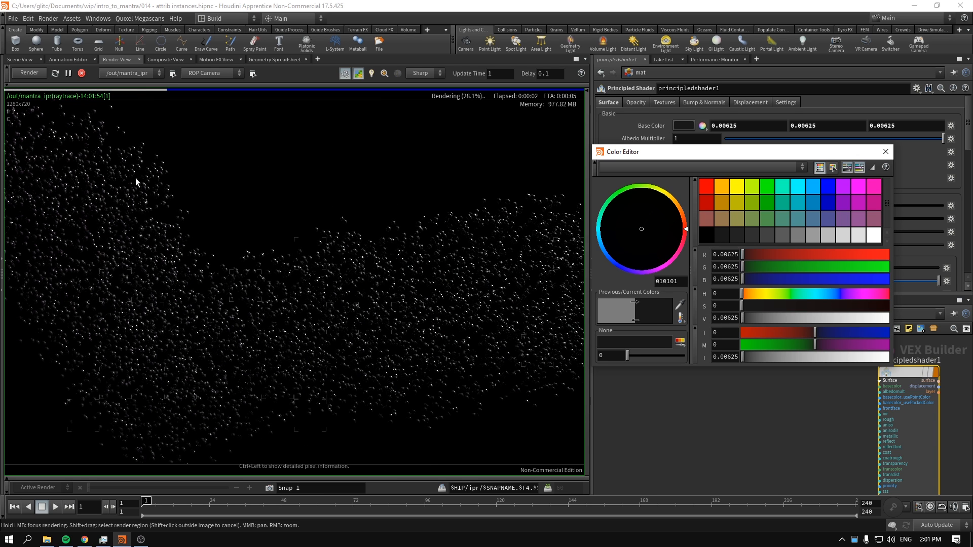
{"action": "mouse_move", "coordinate": [875, 236]}
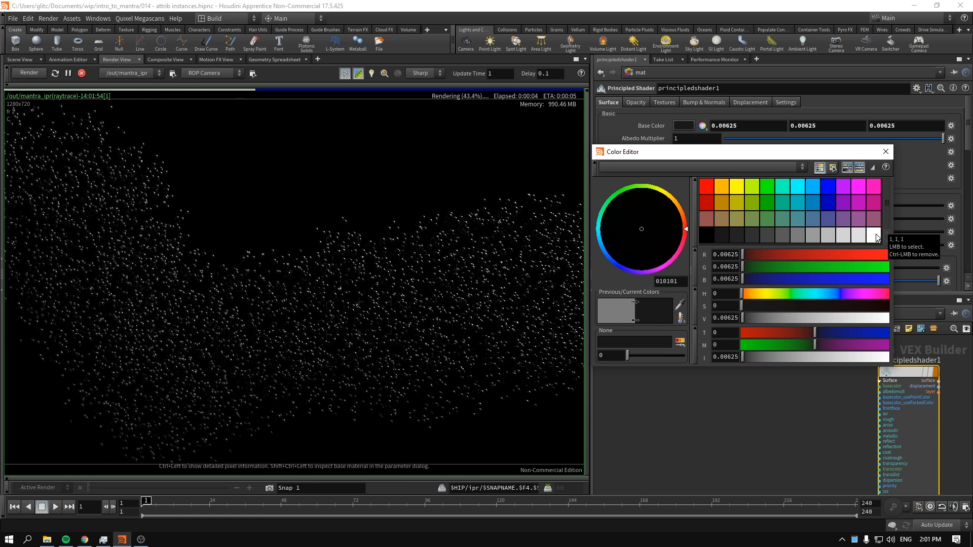
{"action": "left_click", "coordinate": [874, 236]}
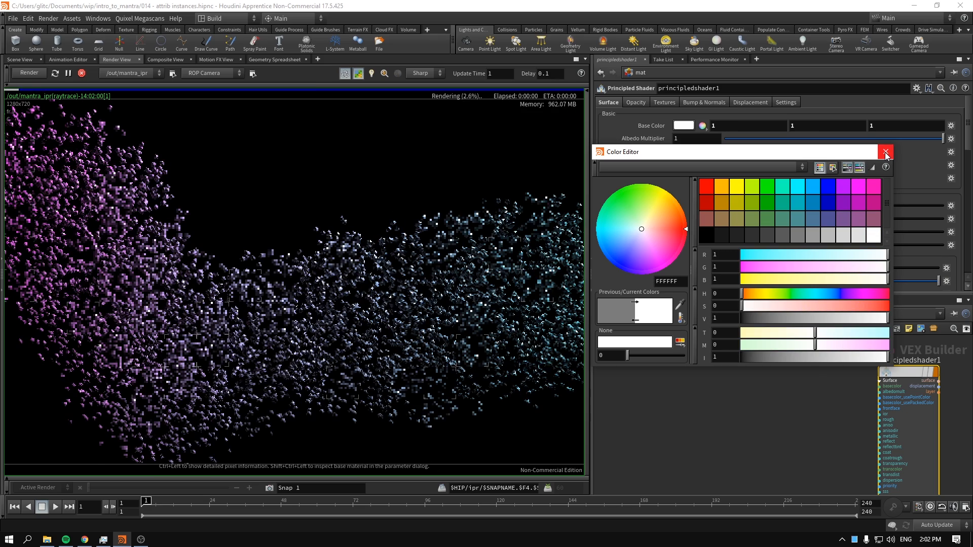
{"action": "left_click", "coordinate": [886, 152]}
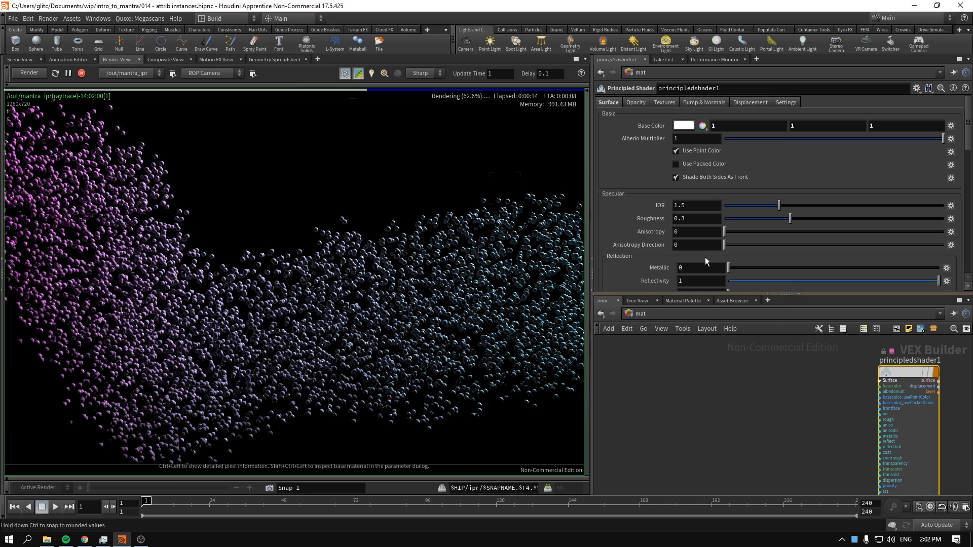
- Turn off Use Point Color with roughness and metallic at 1, rendering grey metal spheres
{"action": "left_click", "coordinate": [675, 150]}
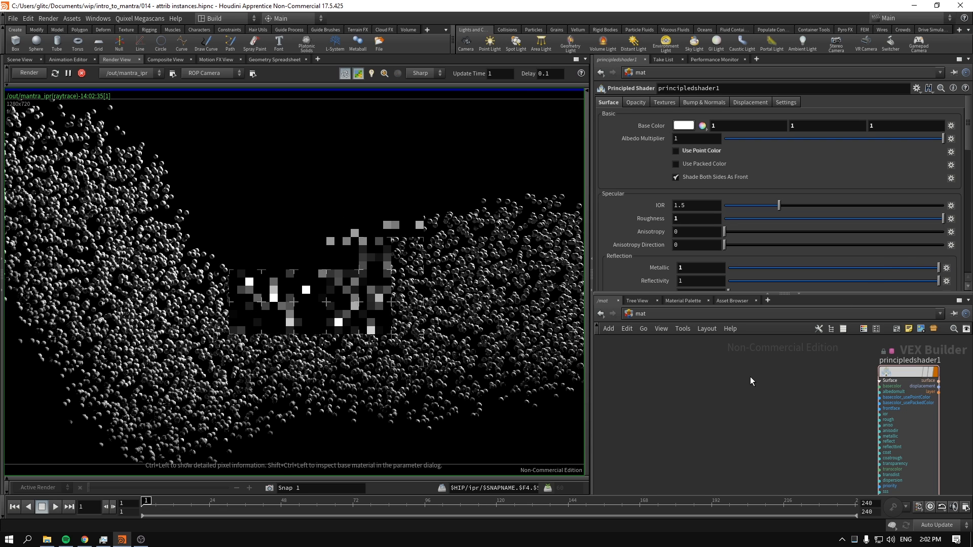
{"action": "left_click", "coordinate": [29, 73]}
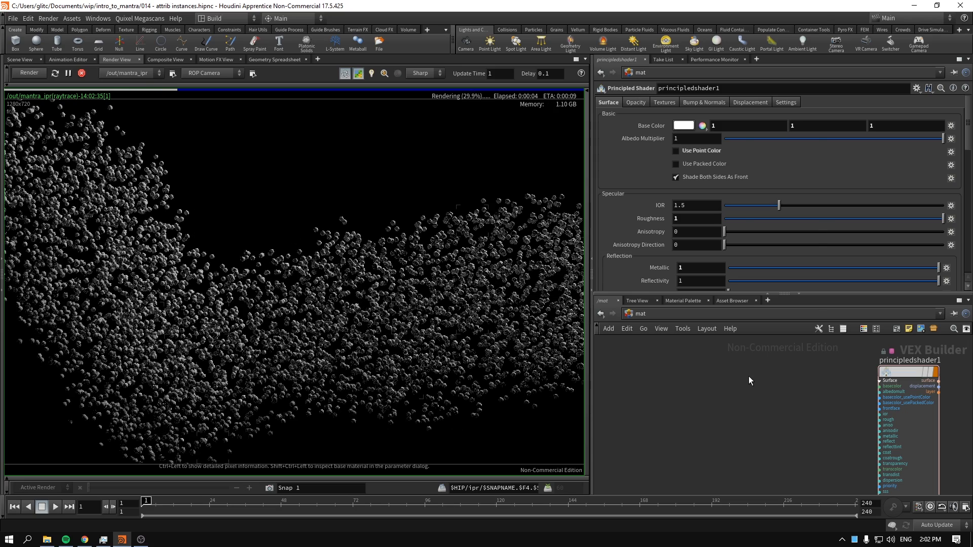
{"action": "key", "text": "Tab"}
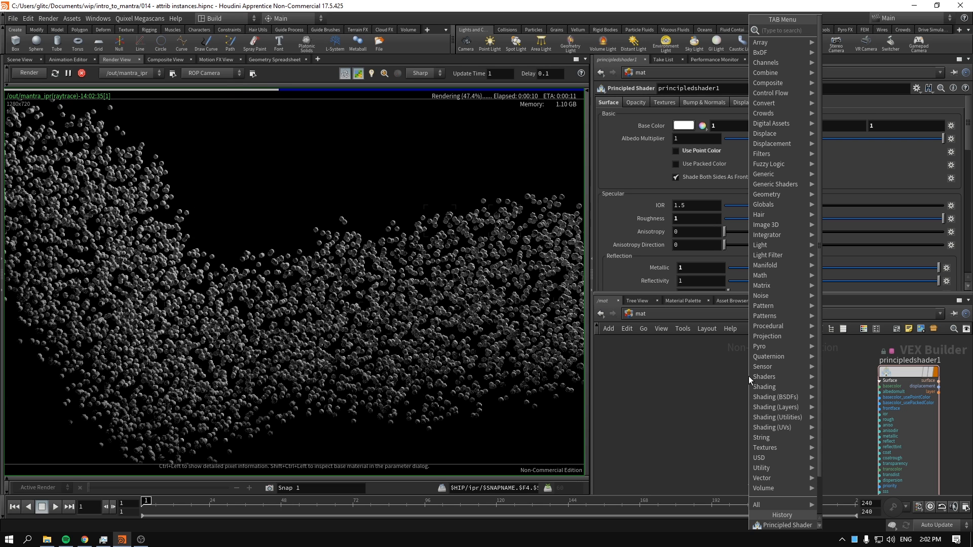
- Search for Bind, then navigate to the /obj/particles geometry network
{"action": "type", "text": "bind"}
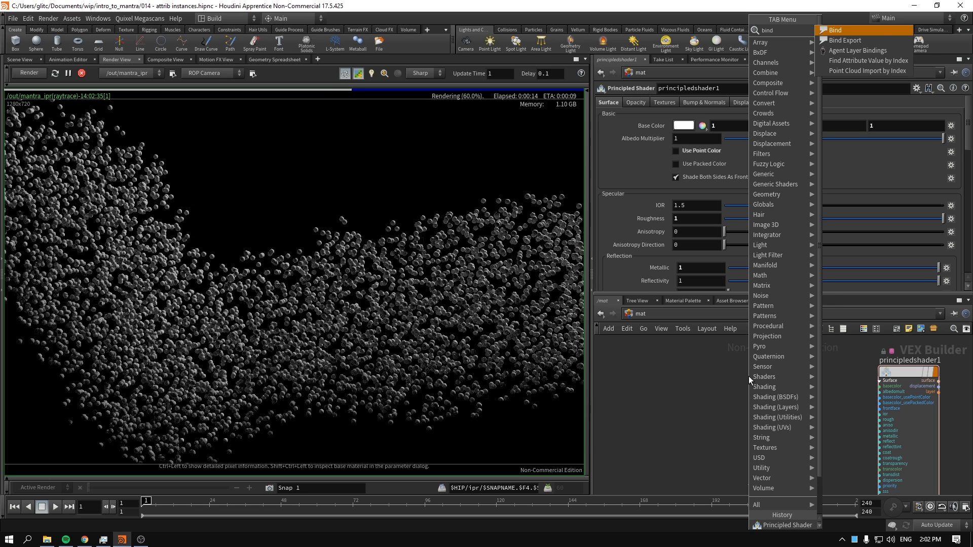
{"action": "left_click", "coordinate": [834, 30]}
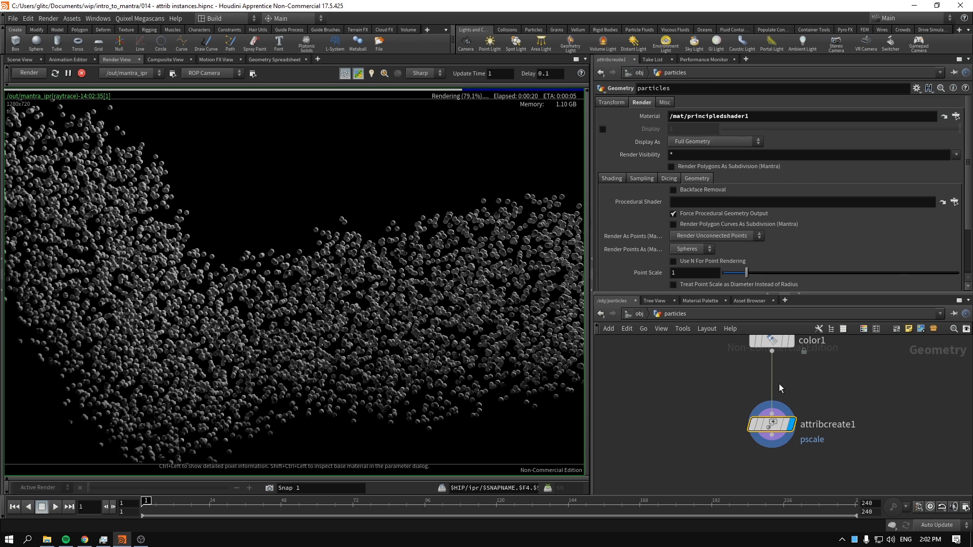
- Inspect attribcreate1's node info confirming Cd, pscale and parm_ro point attributes
{"action": "left_click", "coordinate": [771, 424]}
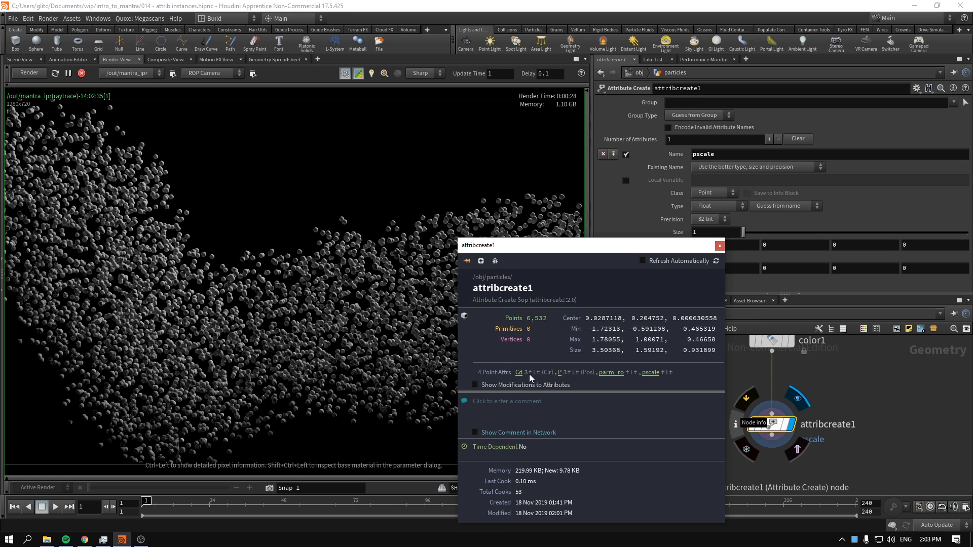
{"action": "mouse_move", "coordinate": [548, 379]}
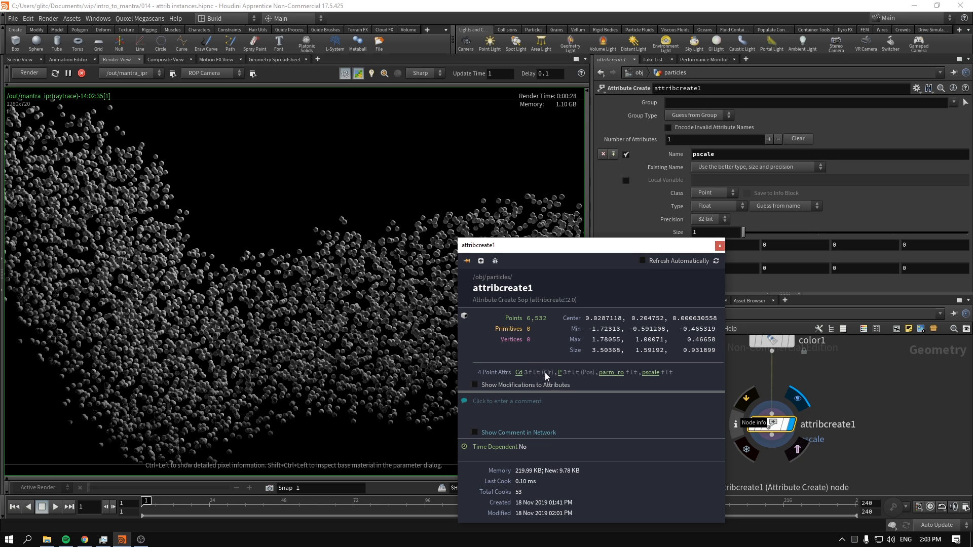
{"action": "mouse_move", "coordinate": [573, 377]}
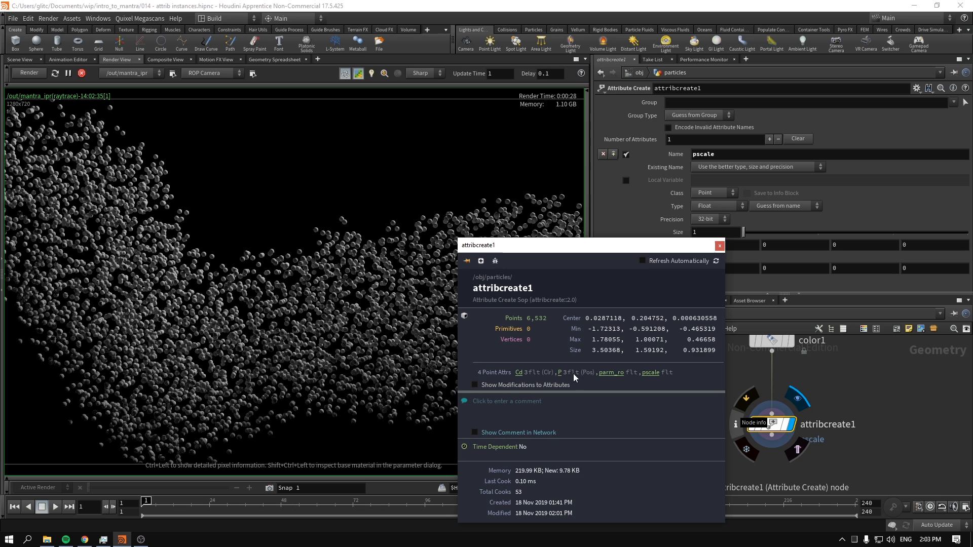
{"action": "mouse_move", "coordinate": [582, 379]}
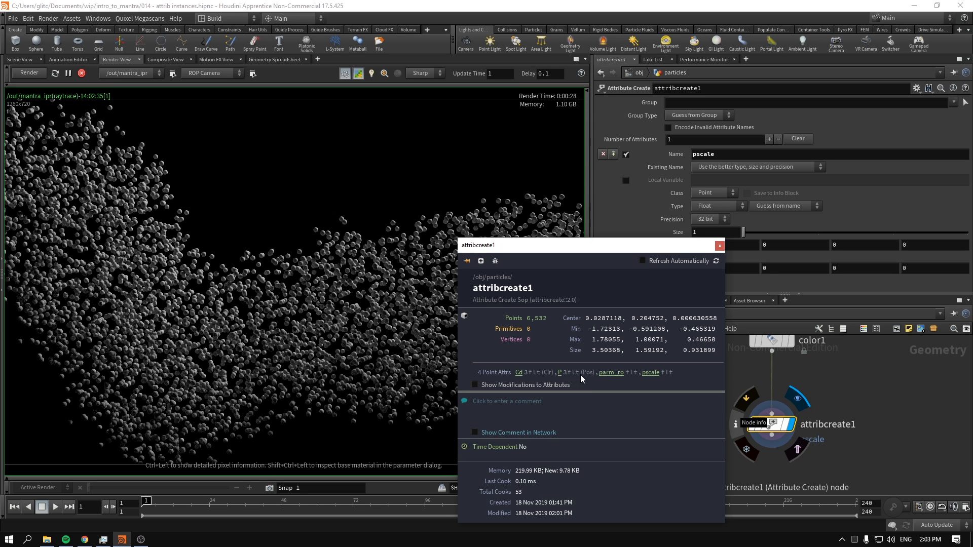
{"action": "mouse_move", "coordinate": [608, 378]}
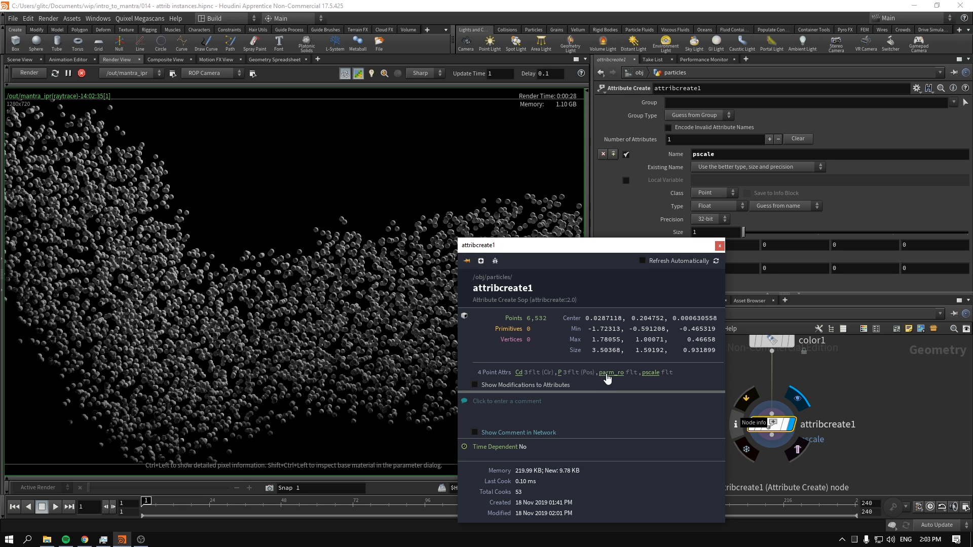
{"action": "mouse_move", "coordinate": [619, 379]}
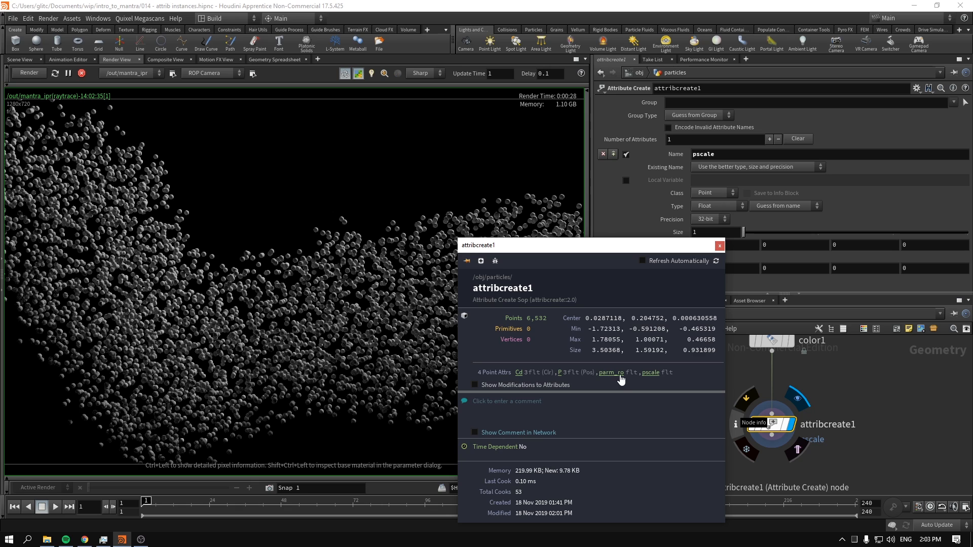
{"action": "mouse_move", "coordinate": [629, 380]}
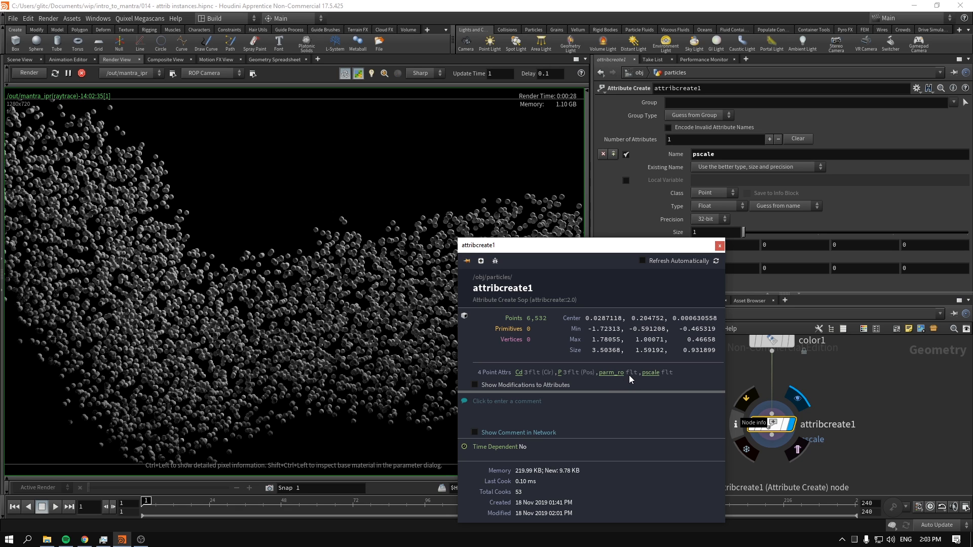
{"action": "mouse_move", "coordinate": [657, 375]}
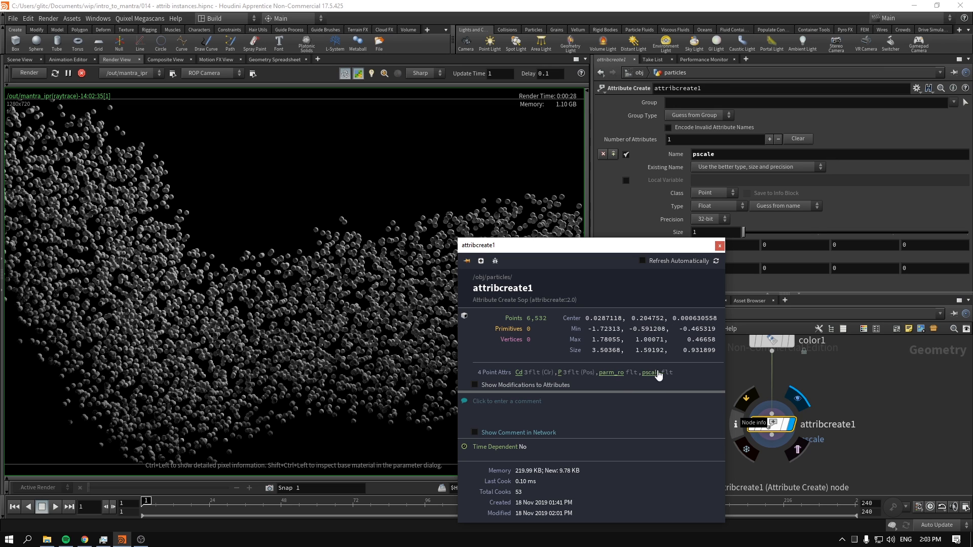
{"action": "mouse_move", "coordinate": [663, 378]}
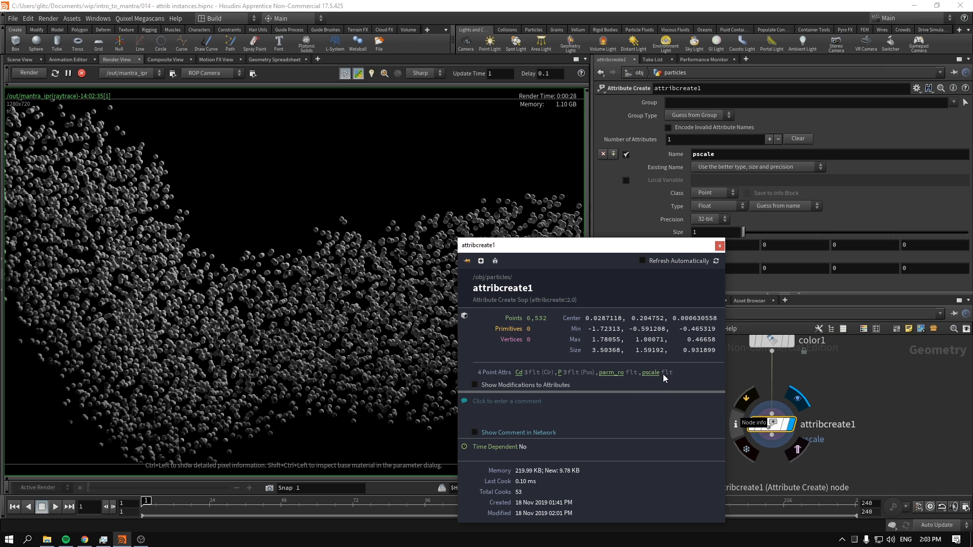
{"action": "mouse_move", "coordinate": [520, 372]}
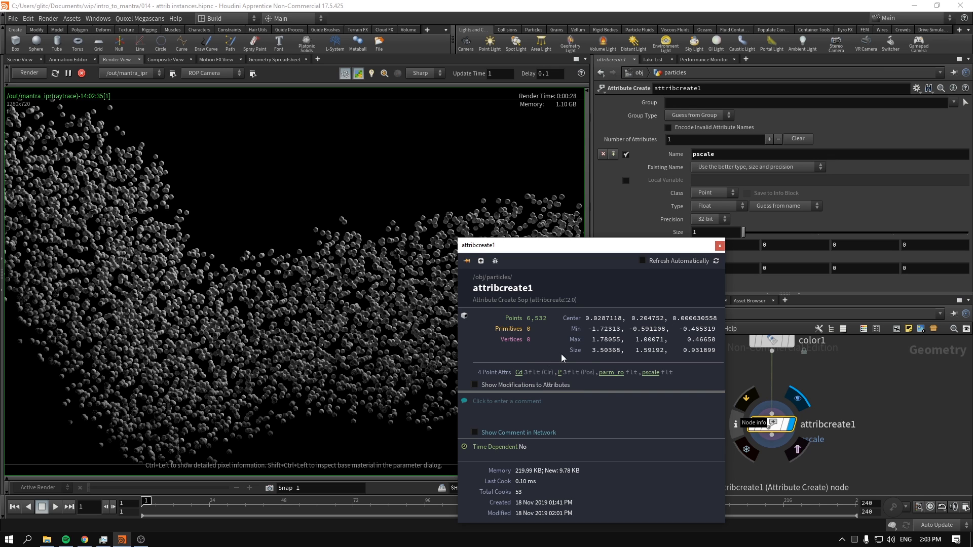
{"action": "mouse_move", "coordinate": [546, 378]}
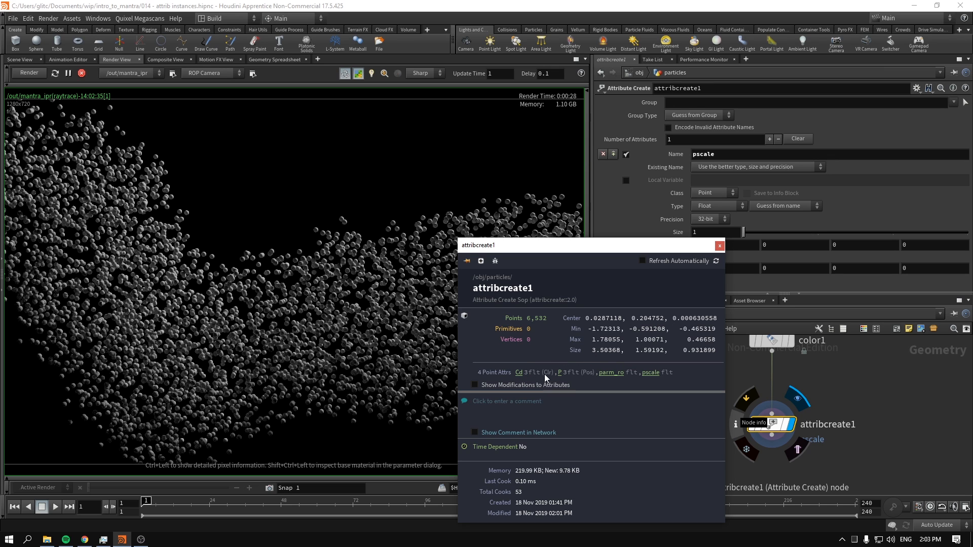
{"action": "mouse_move", "coordinate": [624, 383]}
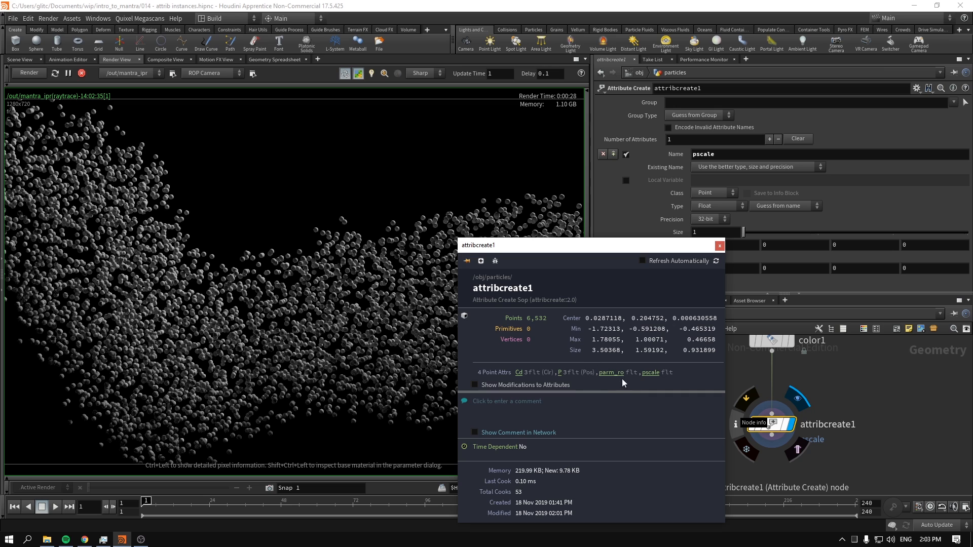
{"action": "mouse_move", "coordinate": [616, 385]}
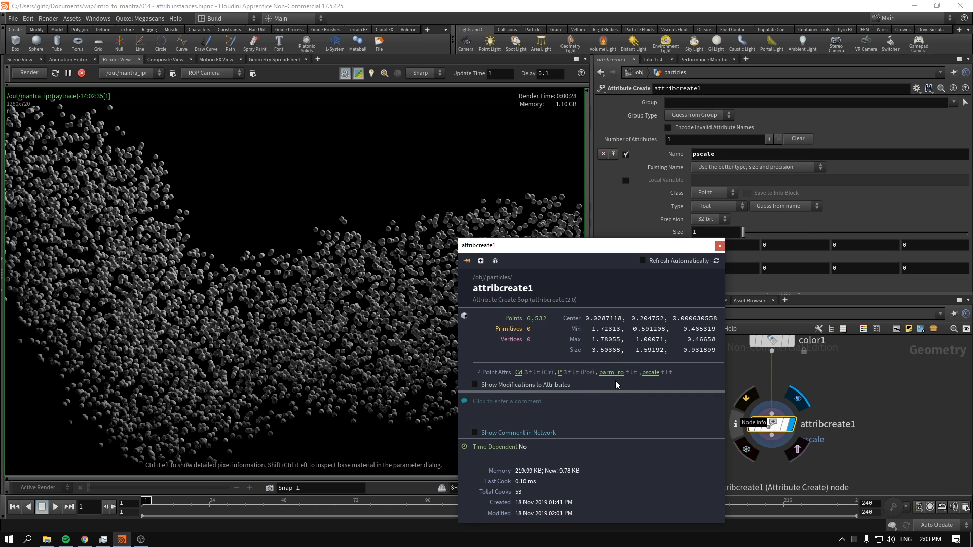
{"action": "left_click", "coordinate": [719, 246]}
{"action": "type", "text": "b"}
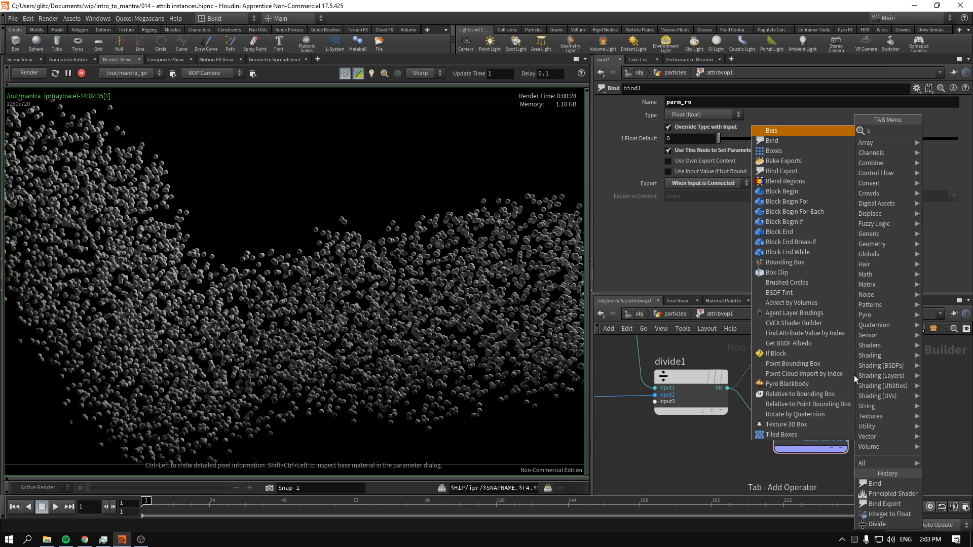
- Place a Bind VOP beside principledshader1 in the /mat network
{"action": "left_click", "coordinate": [772, 140]}
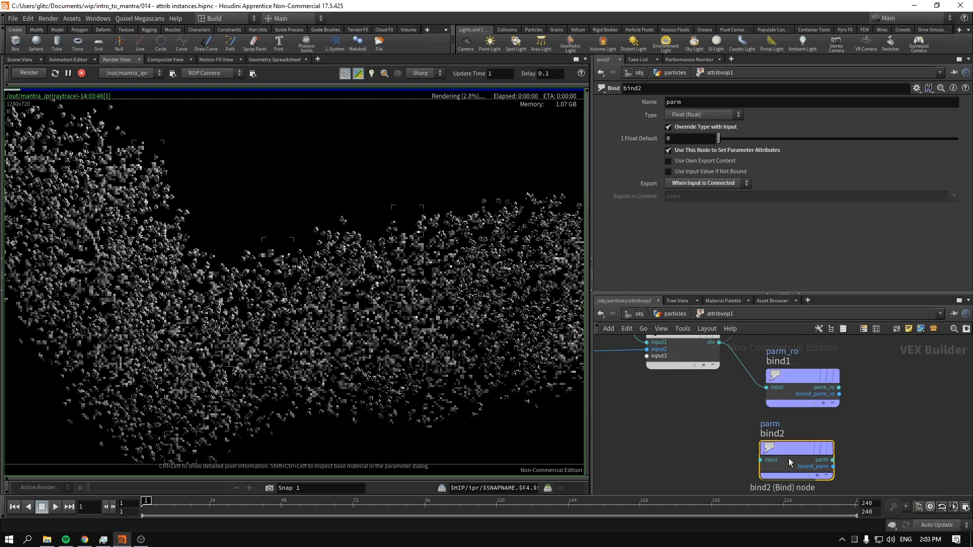
{"action": "left_click", "coordinate": [801, 383]}
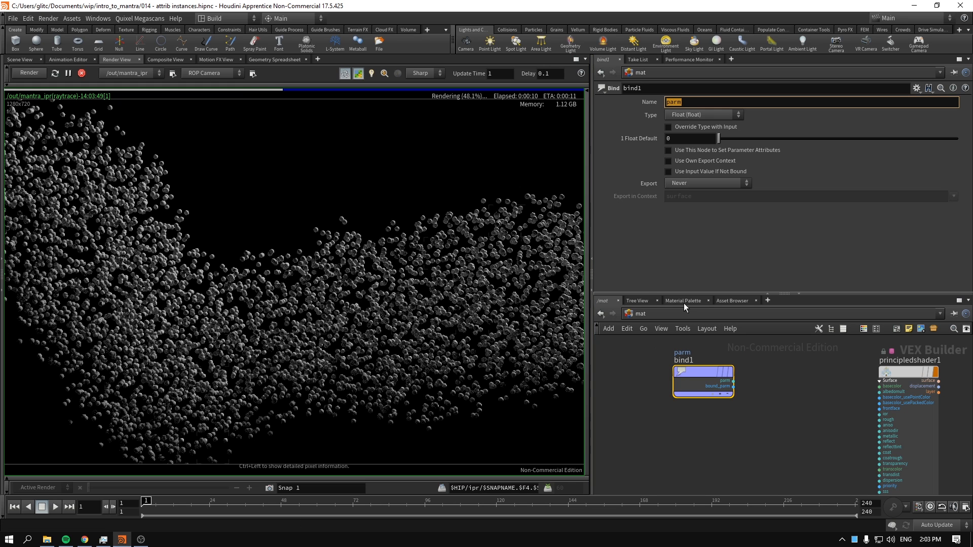
- Name the Bind 'Cd', set Type to 3 Floats (vector), feeding the shader's base colour
{"action": "type", "text": "Cd"}
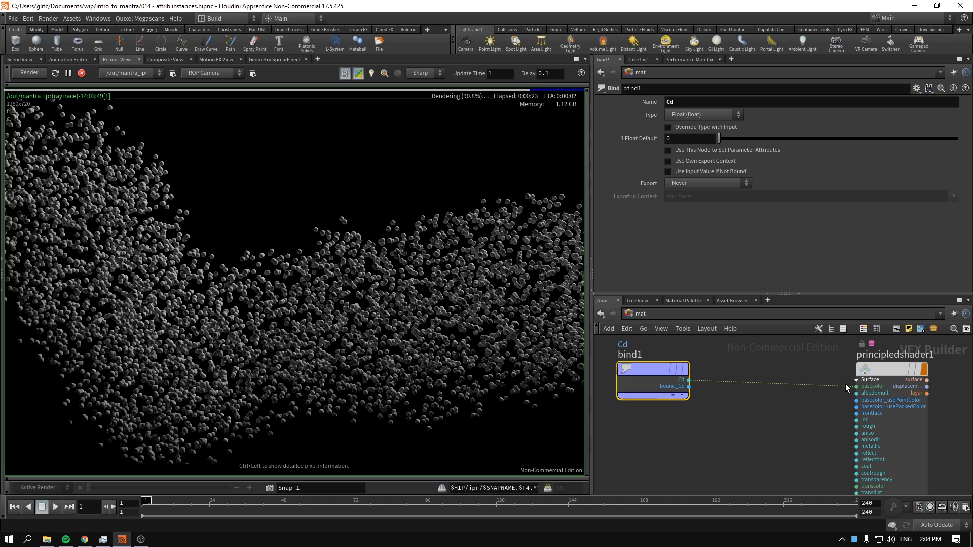
{"action": "mouse_move", "coordinate": [846, 388]}
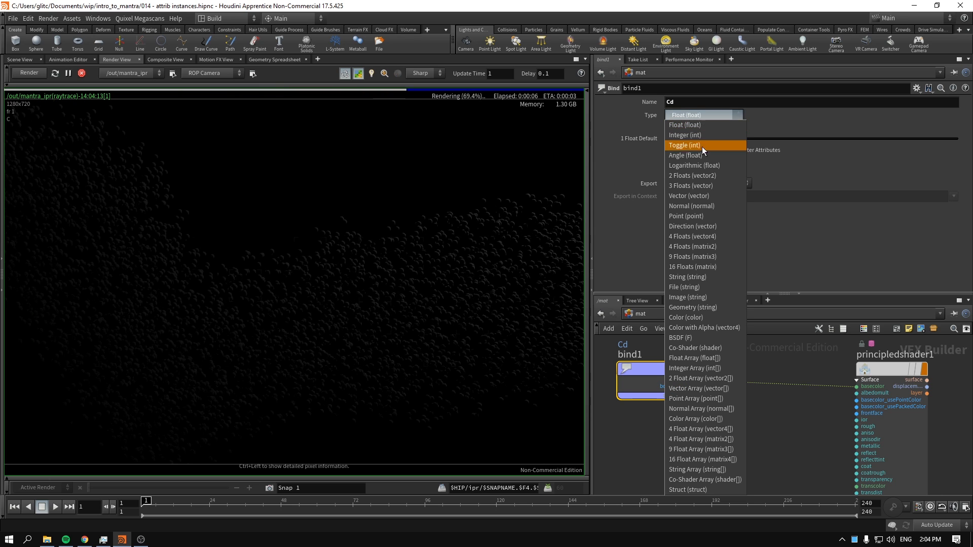
{"action": "left_click", "coordinate": [690, 186]}
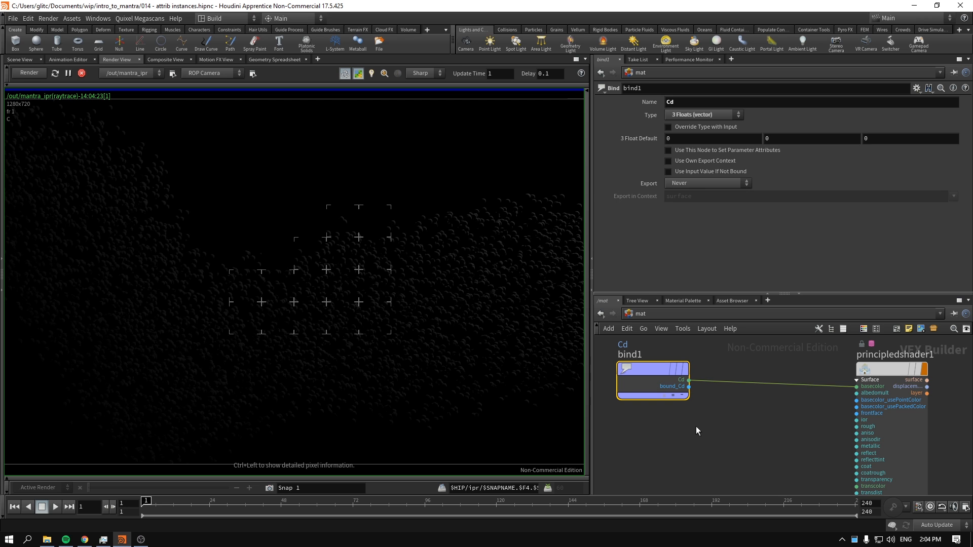
{"action": "left_click", "coordinate": [28, 73]}
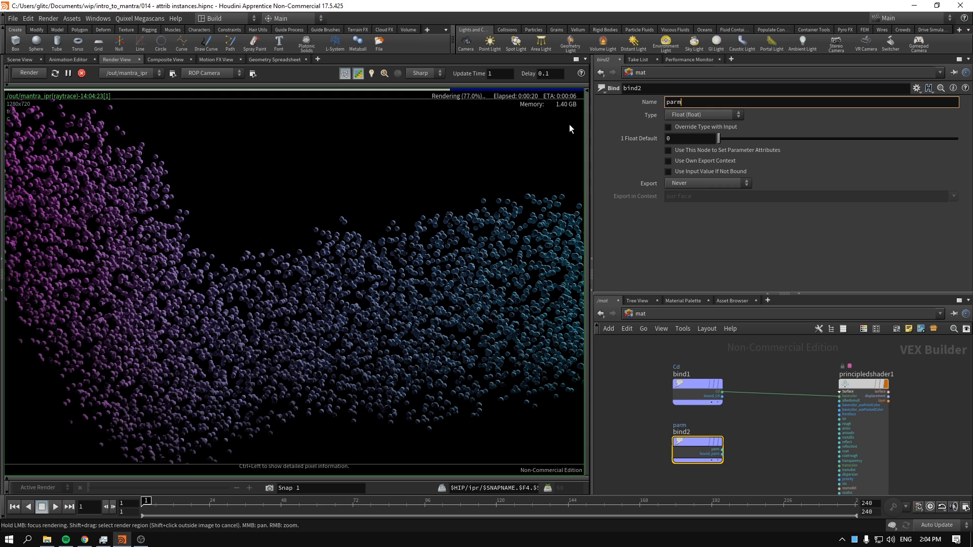
- Name the second Bind 'parm_ro' for the roughness attribute
{"action": "type", "text": "_ro"}
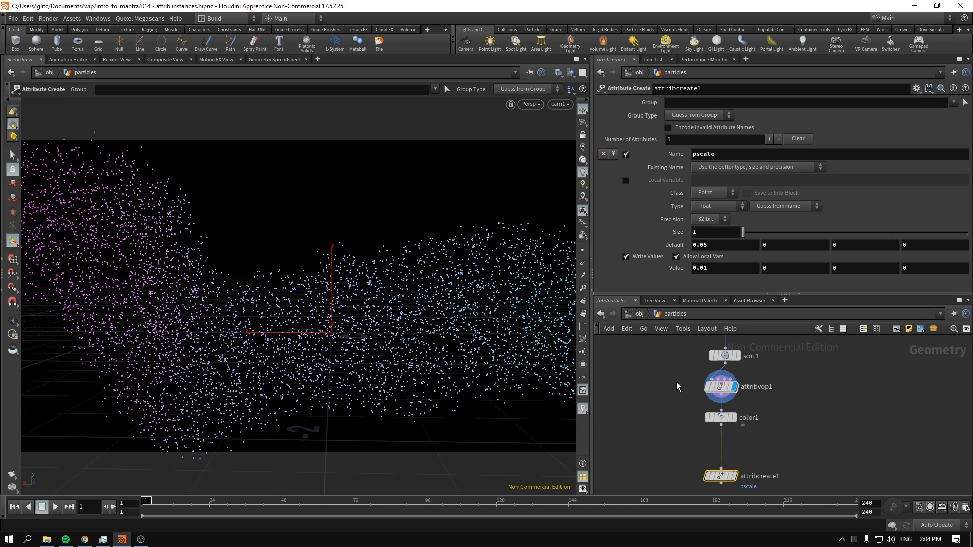
- Select attribvop1 to inspect the VOP generating the particle attribute values
{"action": "left_click", "coordinate": [721, 386]}
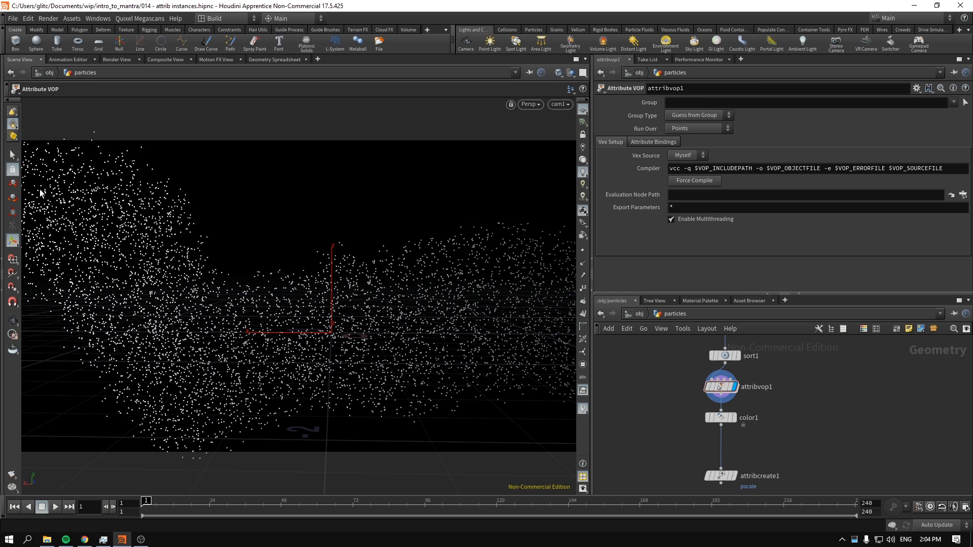
{"action": "mouse_move", "coordinate": [68, 189]}
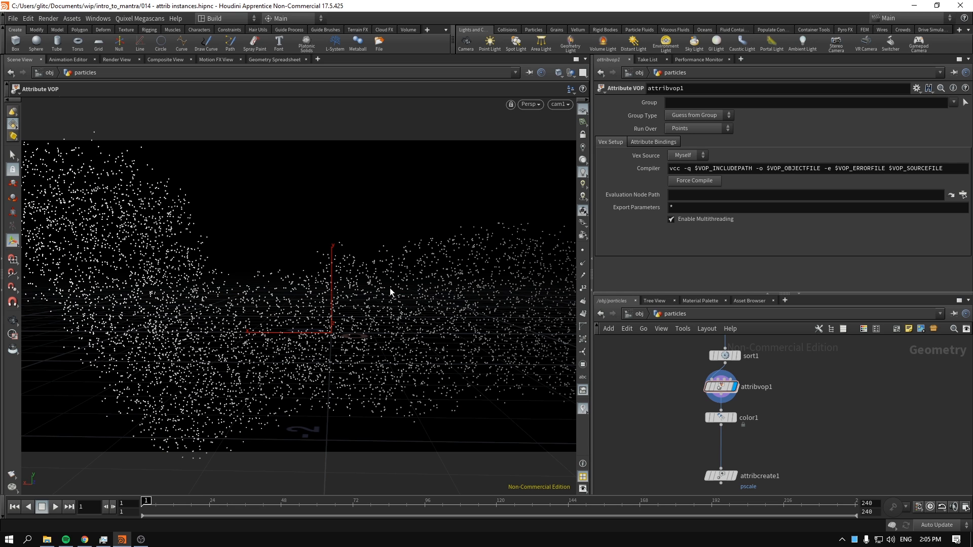
{"action": "mouse_move", "coordinate": [540, 317]}
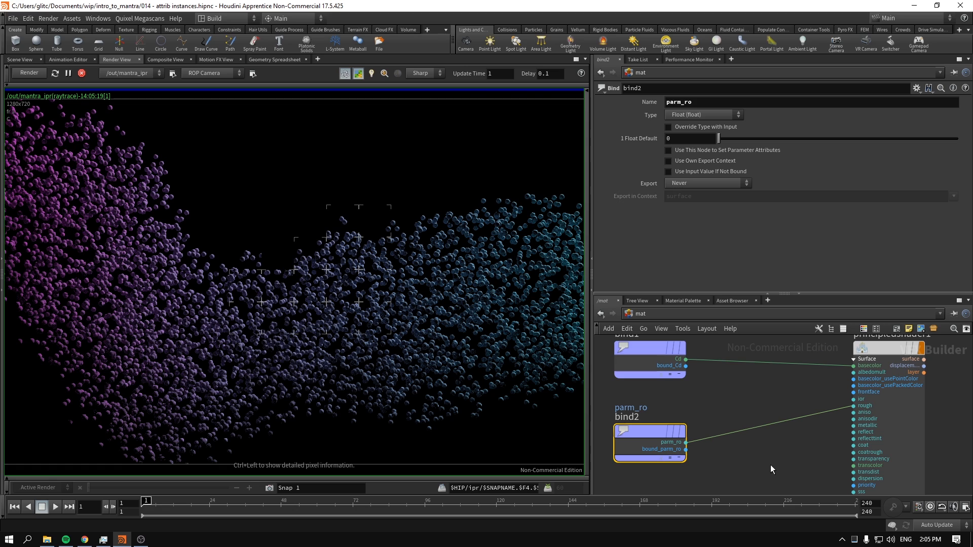
- Restart the Mantra IPR render so the spheres show varying roughness
{"action": "left_click", "coordinate": [29, 73]}
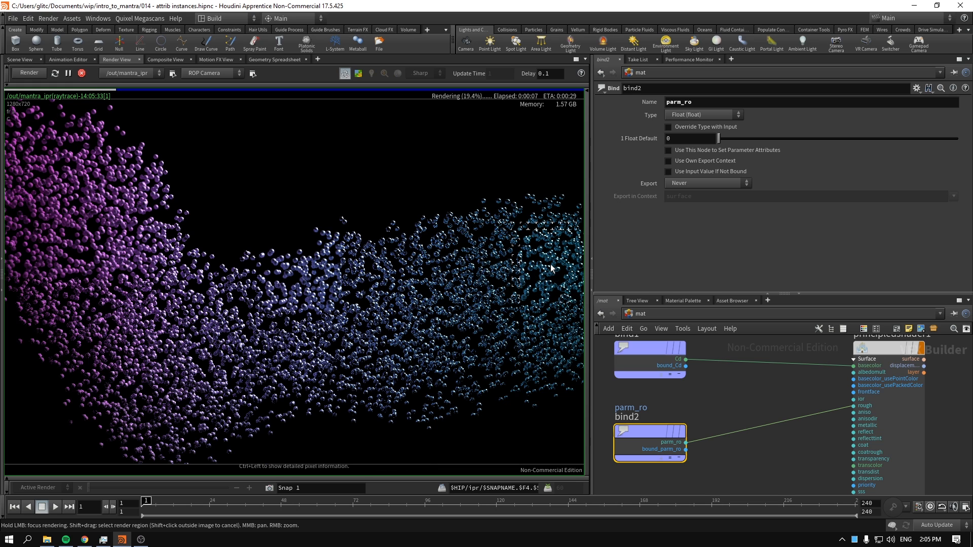
{"action": "mouse_move", "coordinate": [561, 348]}
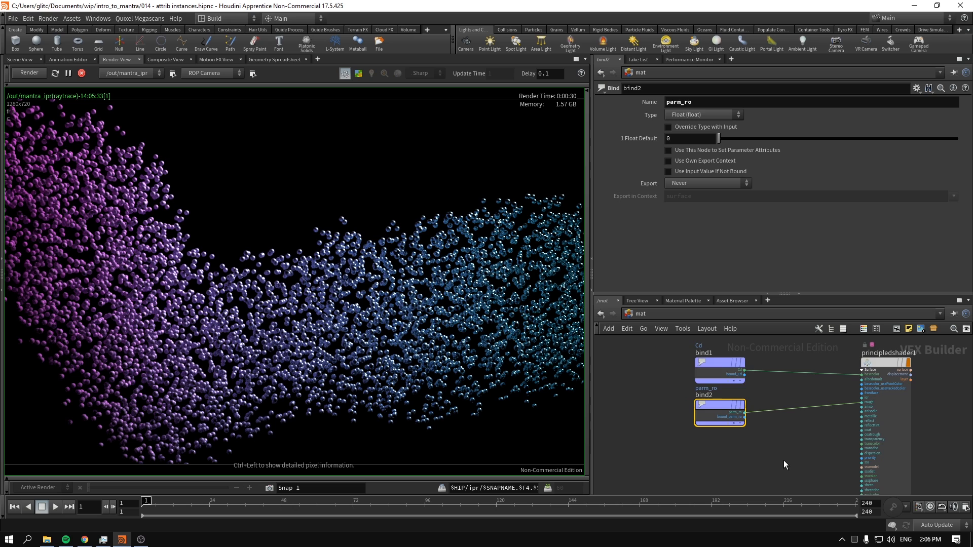
{"action": "mouse_move", "coordinate": [788, 464]}
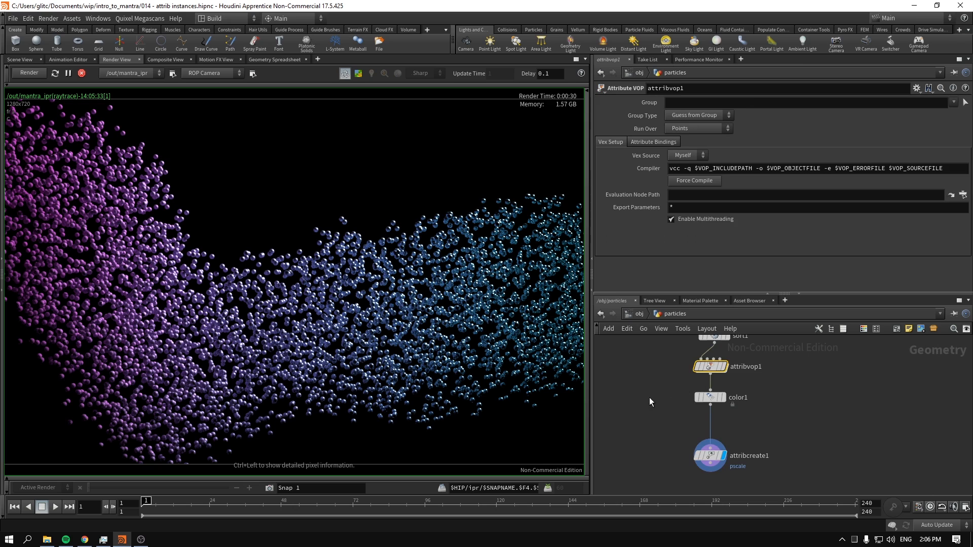
- Return to the Scene View on attribcreate1 and bring up the TAB node menu
{"action": "left_click", "coordinate": [709, 455]}
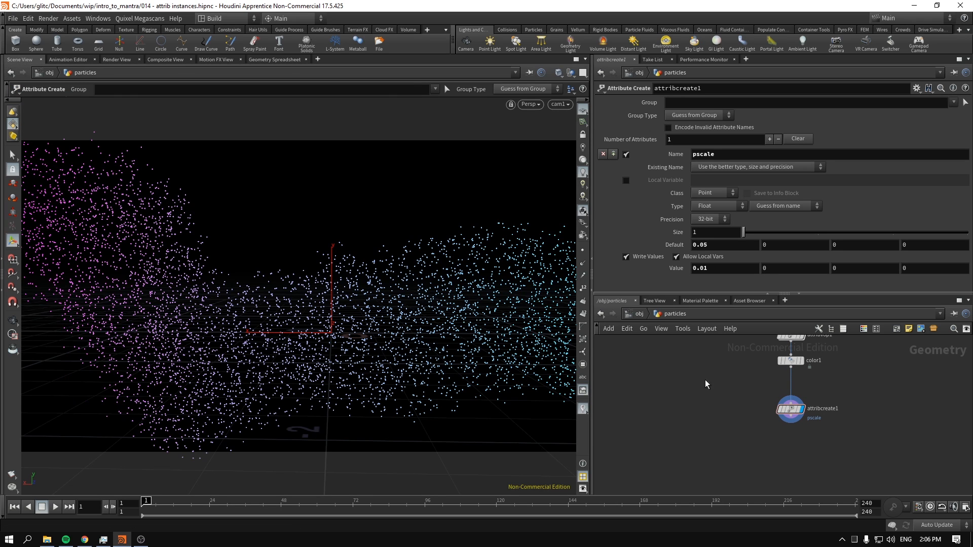
{"action": "mouse_move", "coordinate": [665, 393]}
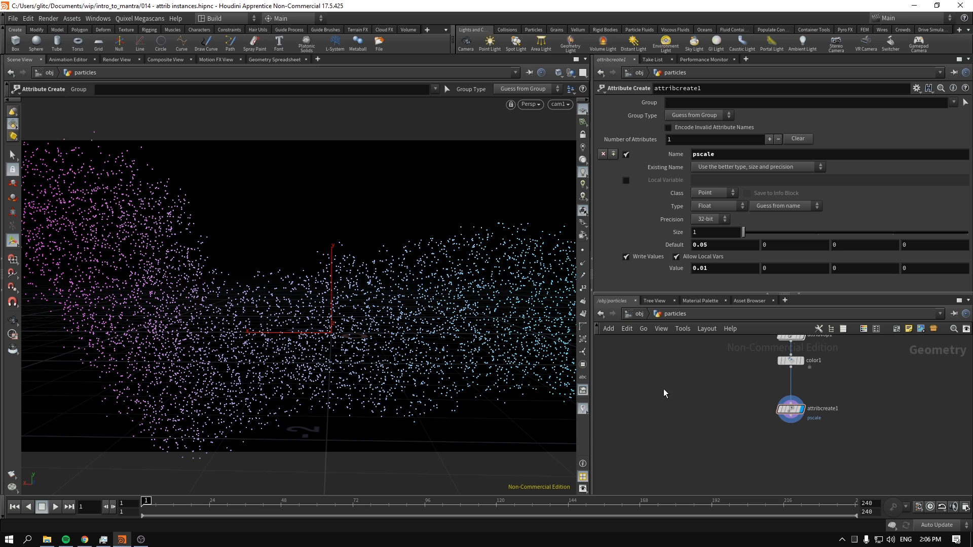
{"action": "key", "text": "tab"}
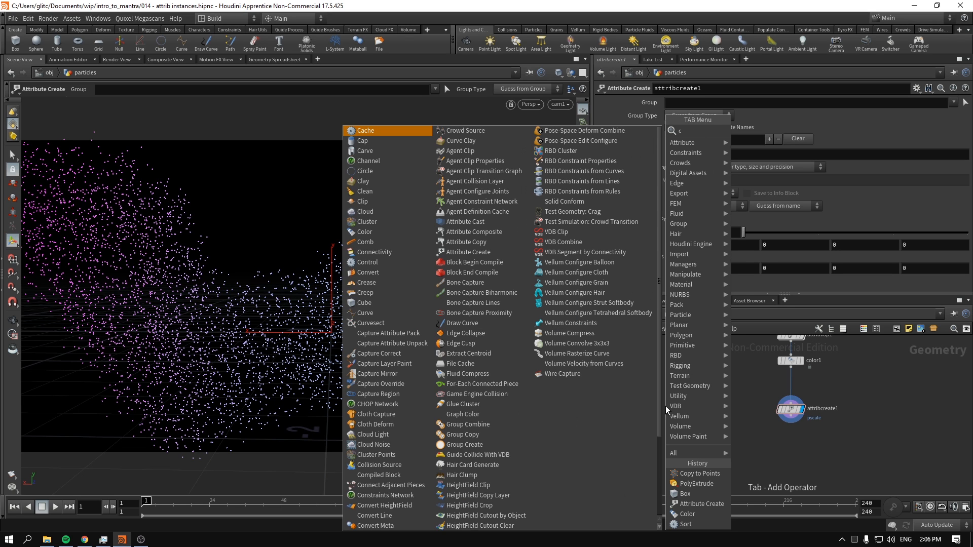
- Add a Copy to Points node under attribcreate1 with Pack and Instance on, then view the render
{"action": "left_click", "coordinate": [696, 473]}
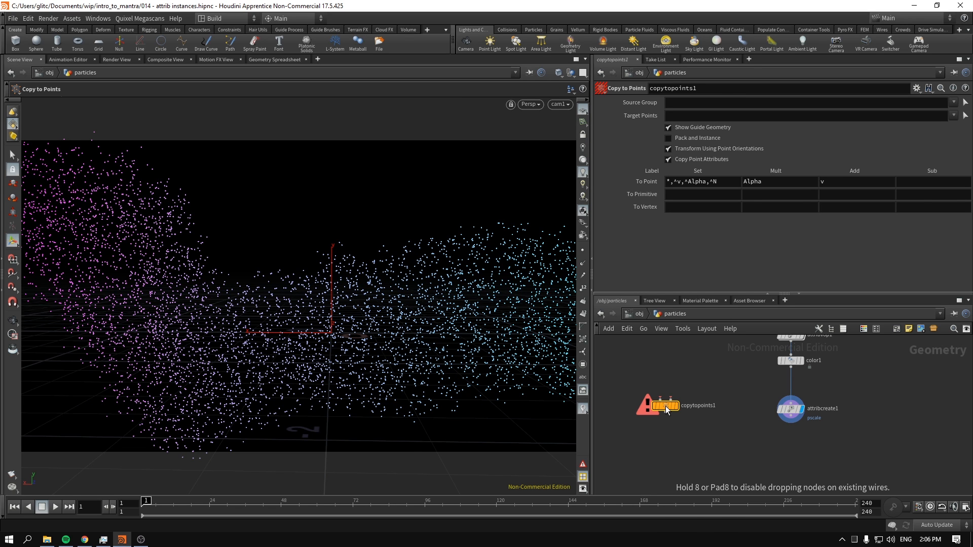
{"action": "left_click", "coordinate": [667, 138]}
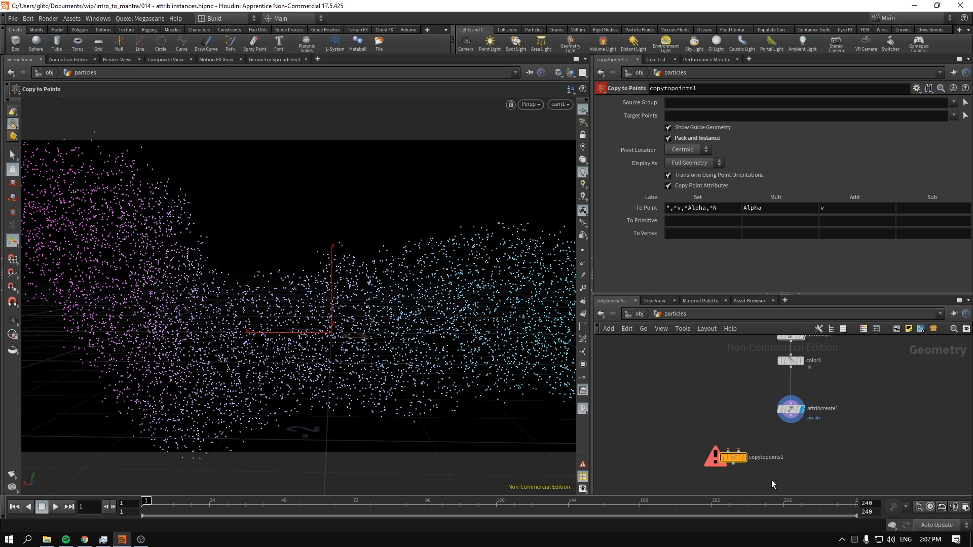
{"action": "mouse_move", "coordinate": [702, 377]}
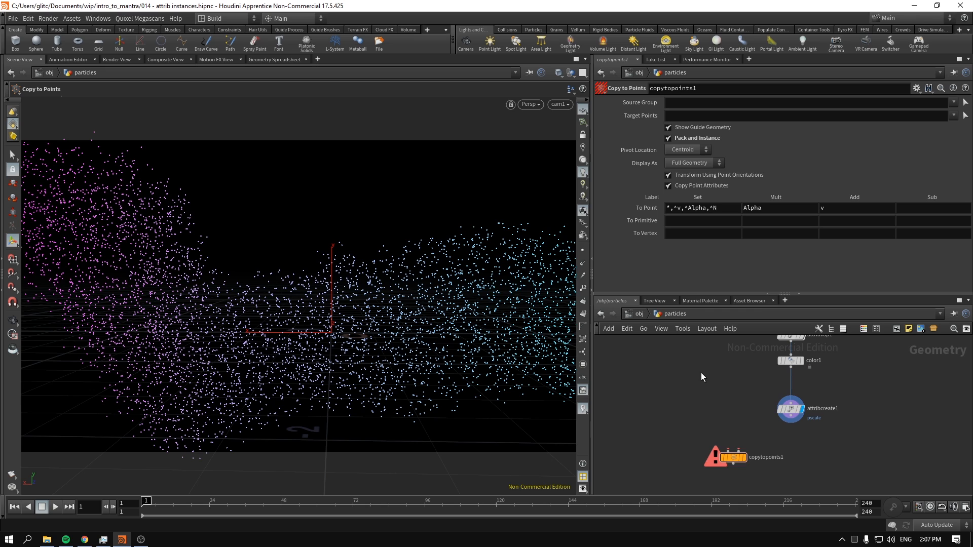
{"action": "mouse_move", "coordinate": [686, 376]}
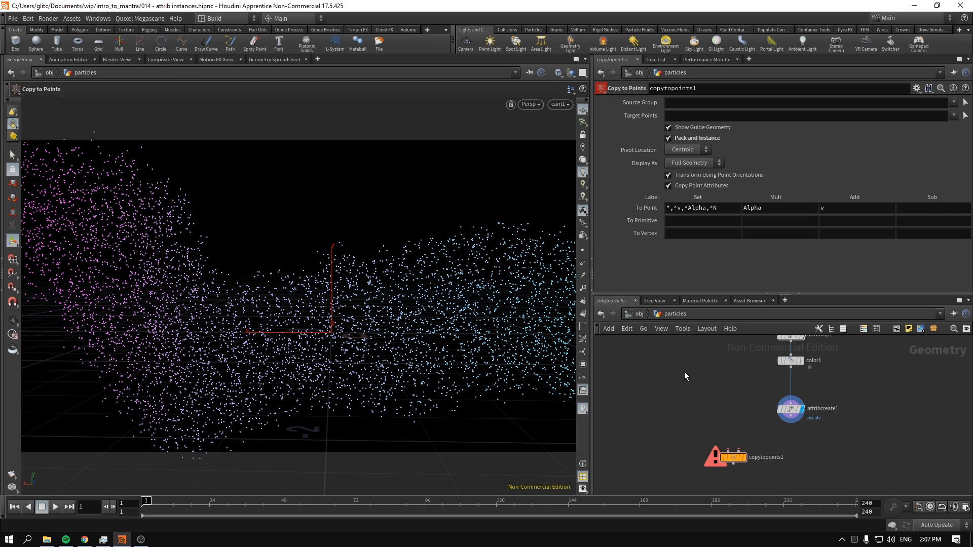
{"action": "left_click", "coordinate": [116, 59]}
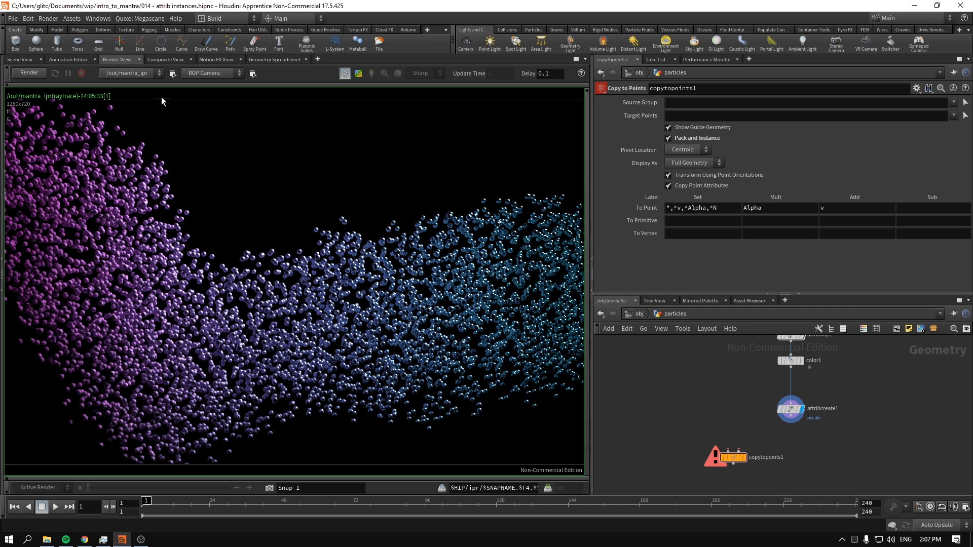